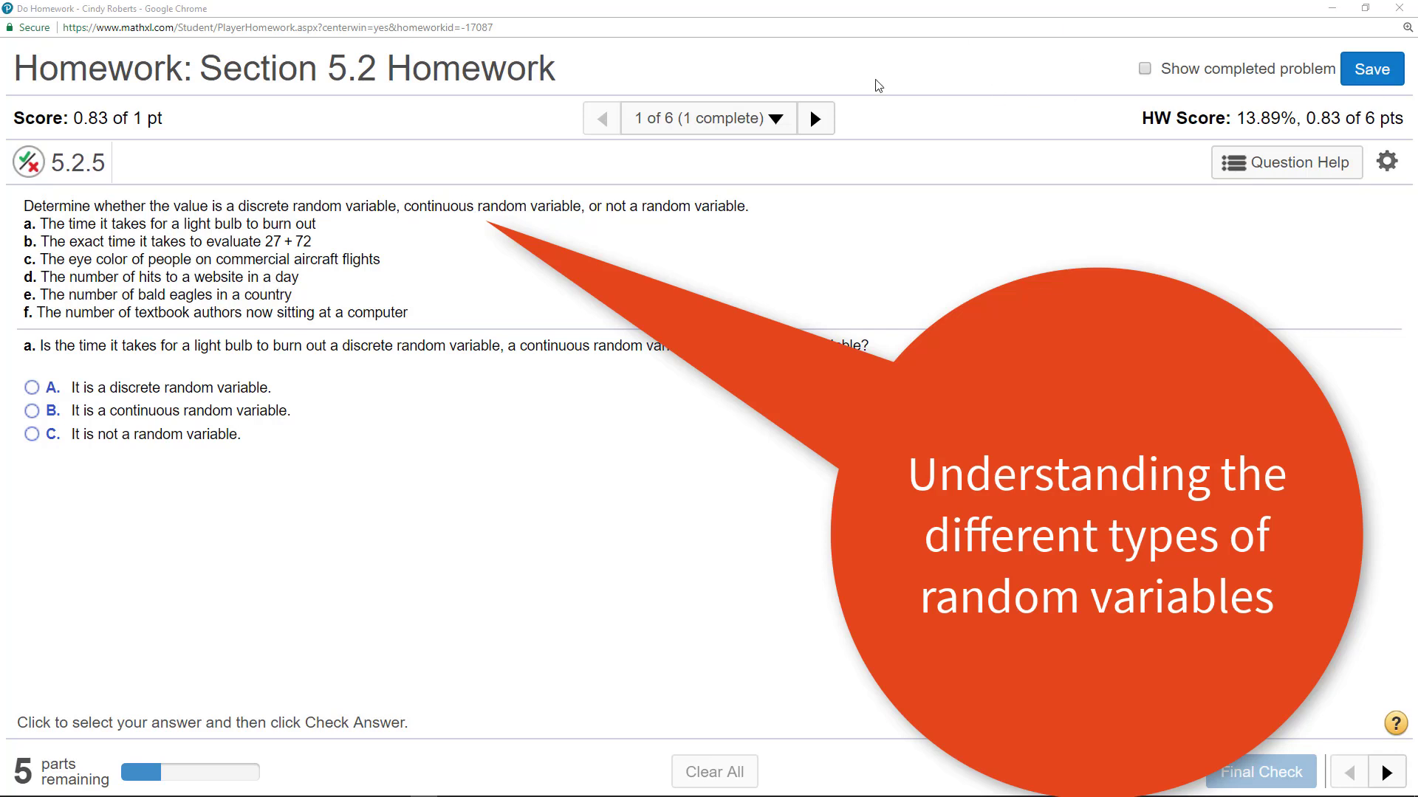
mouse_move(357, 208)
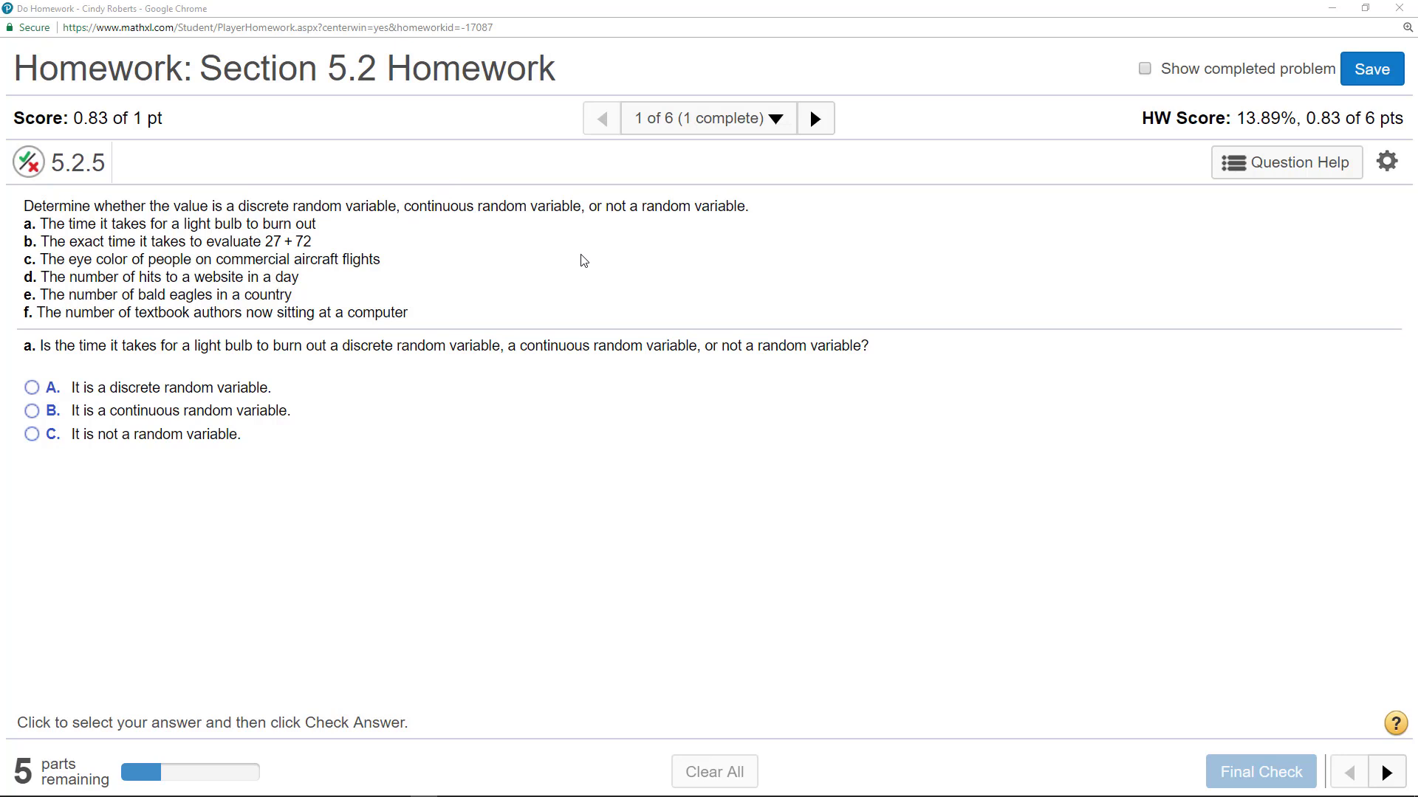
mouse_move(609, 232)
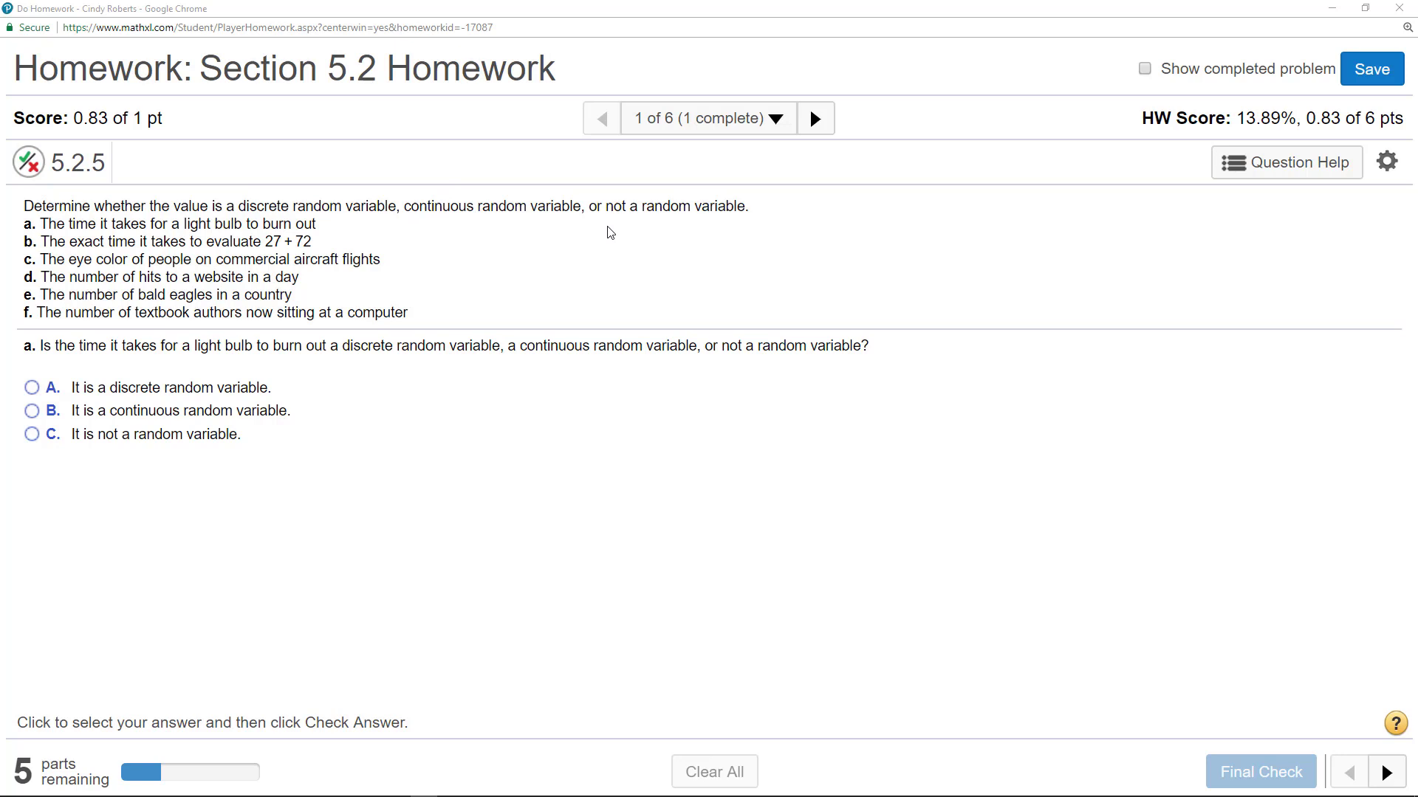
mouse_move(455, 189)
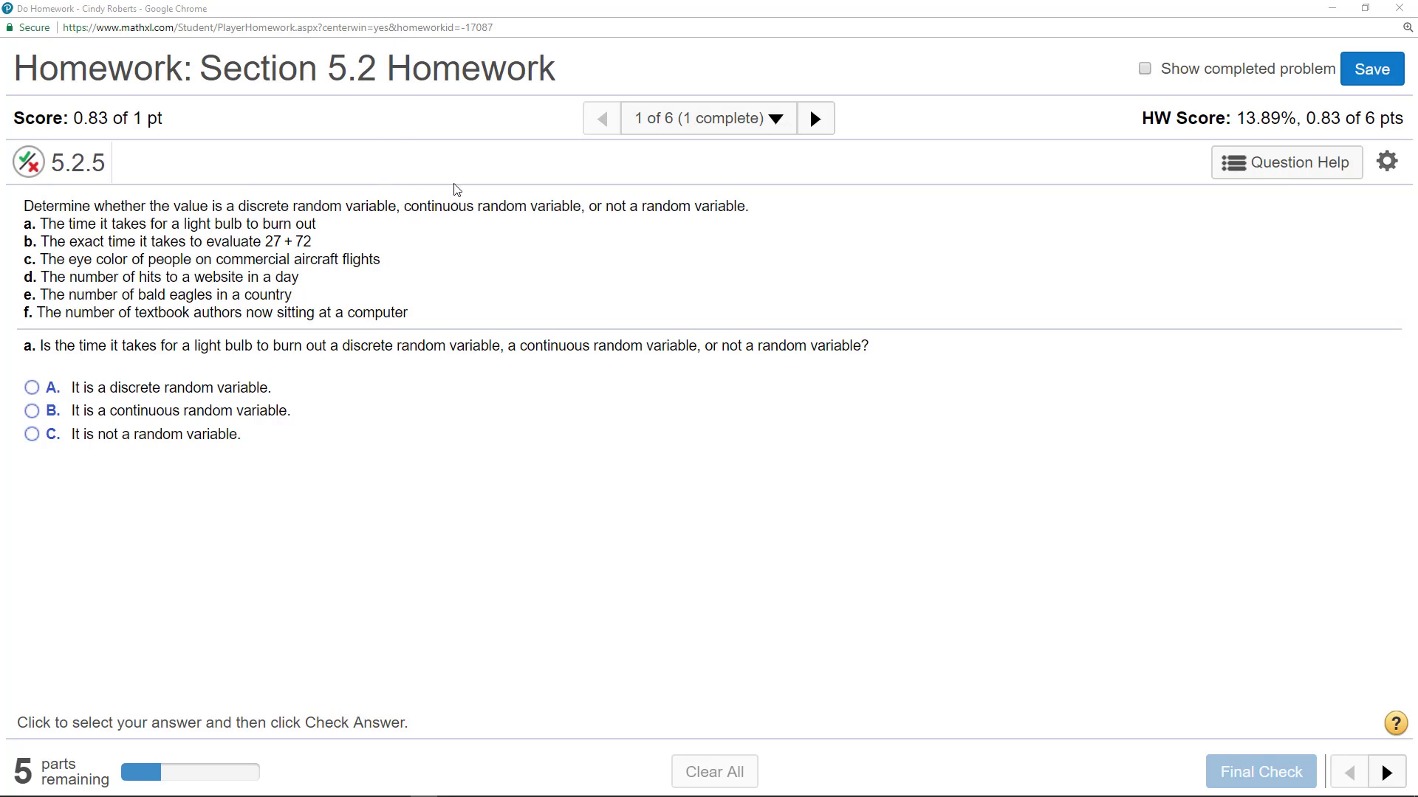
mouse_move(434, 523)
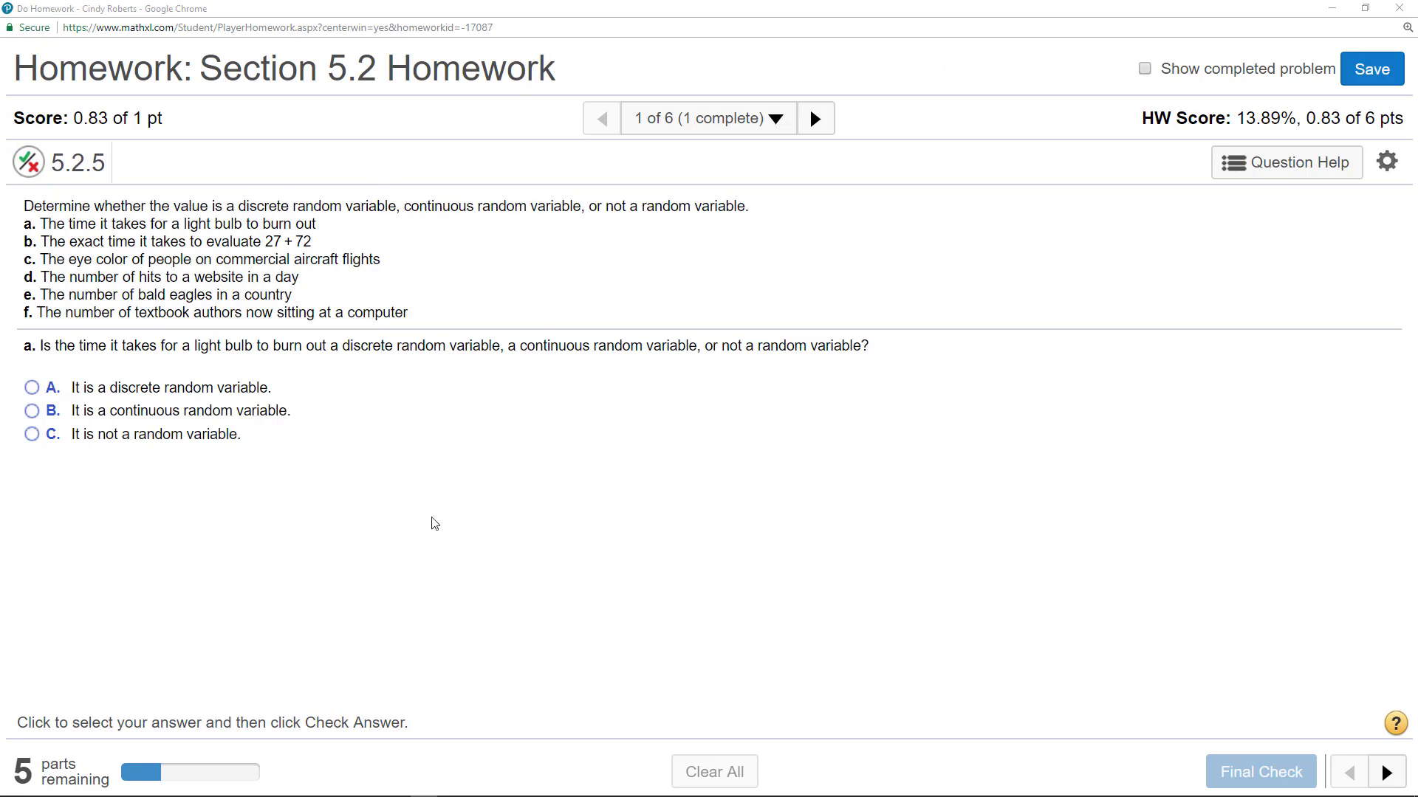
mouse_move(507, 224)
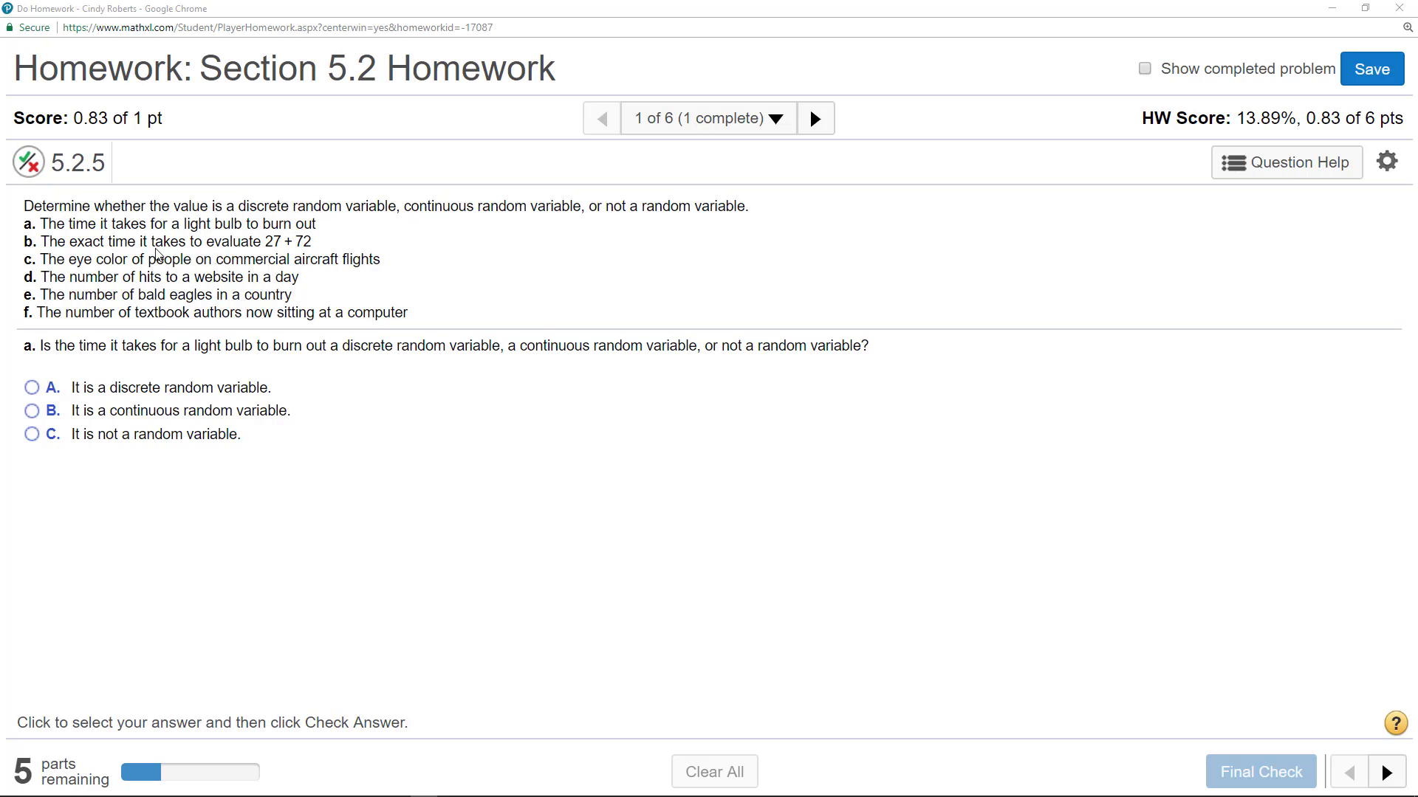
mouse_move(1234, 678)
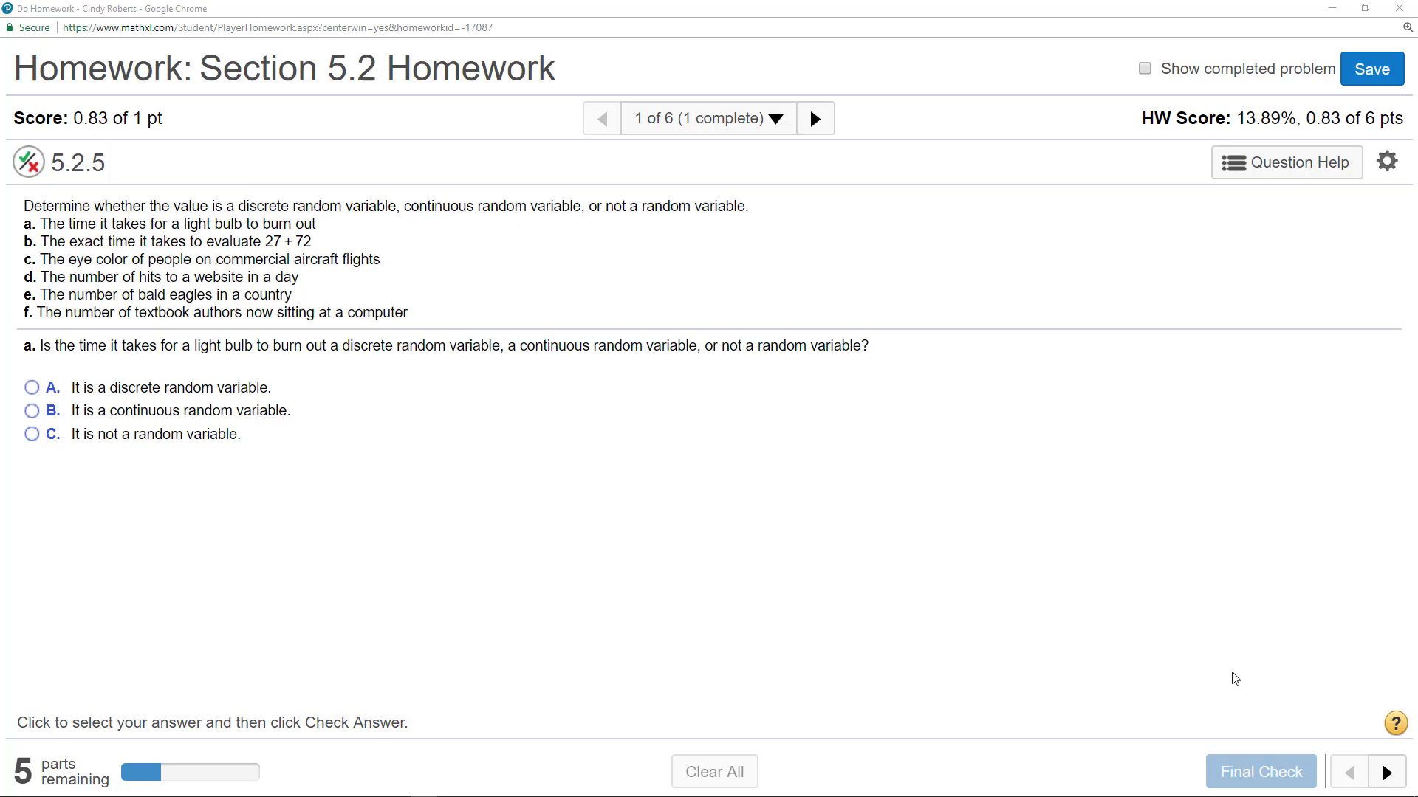
mouse_move(443, 555)
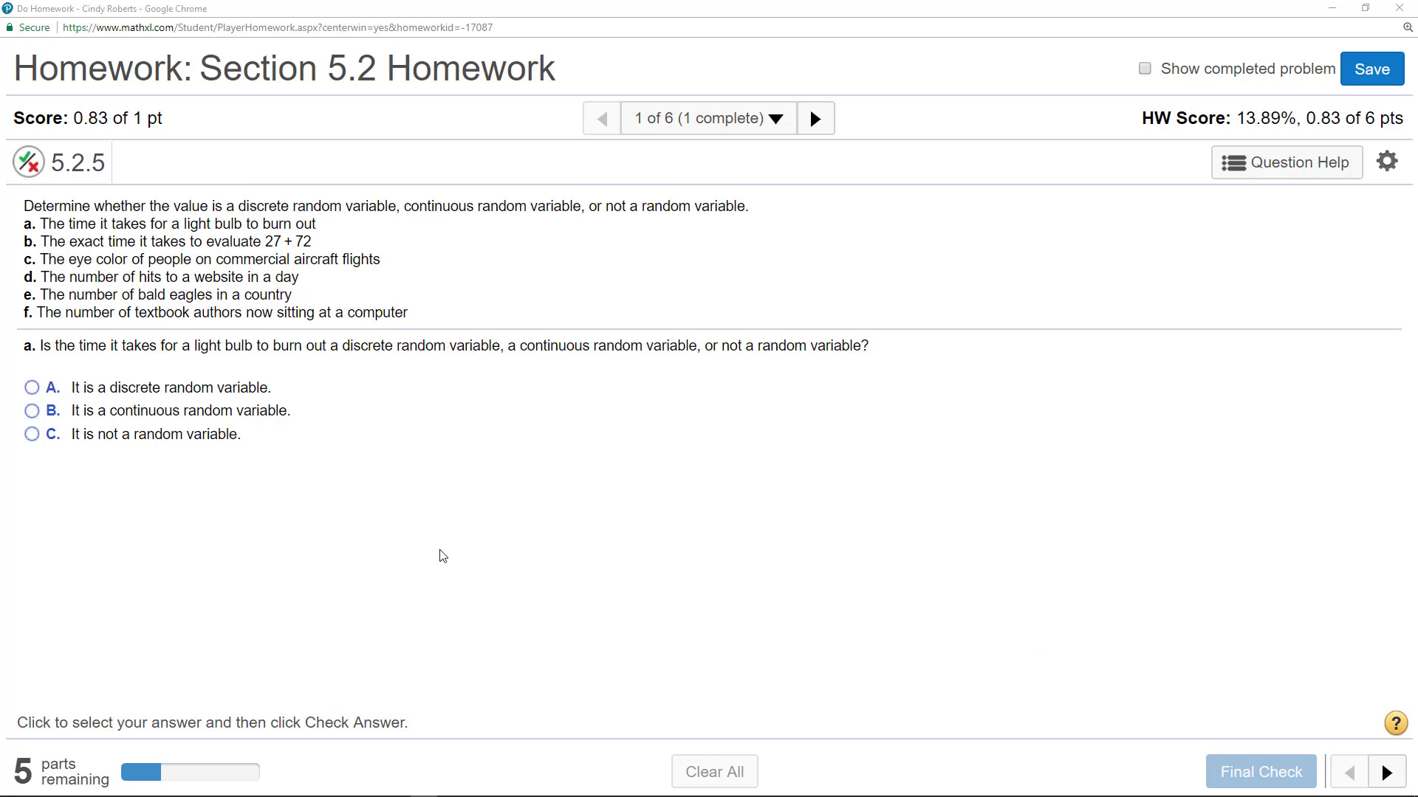
mouse_move(32, 428)
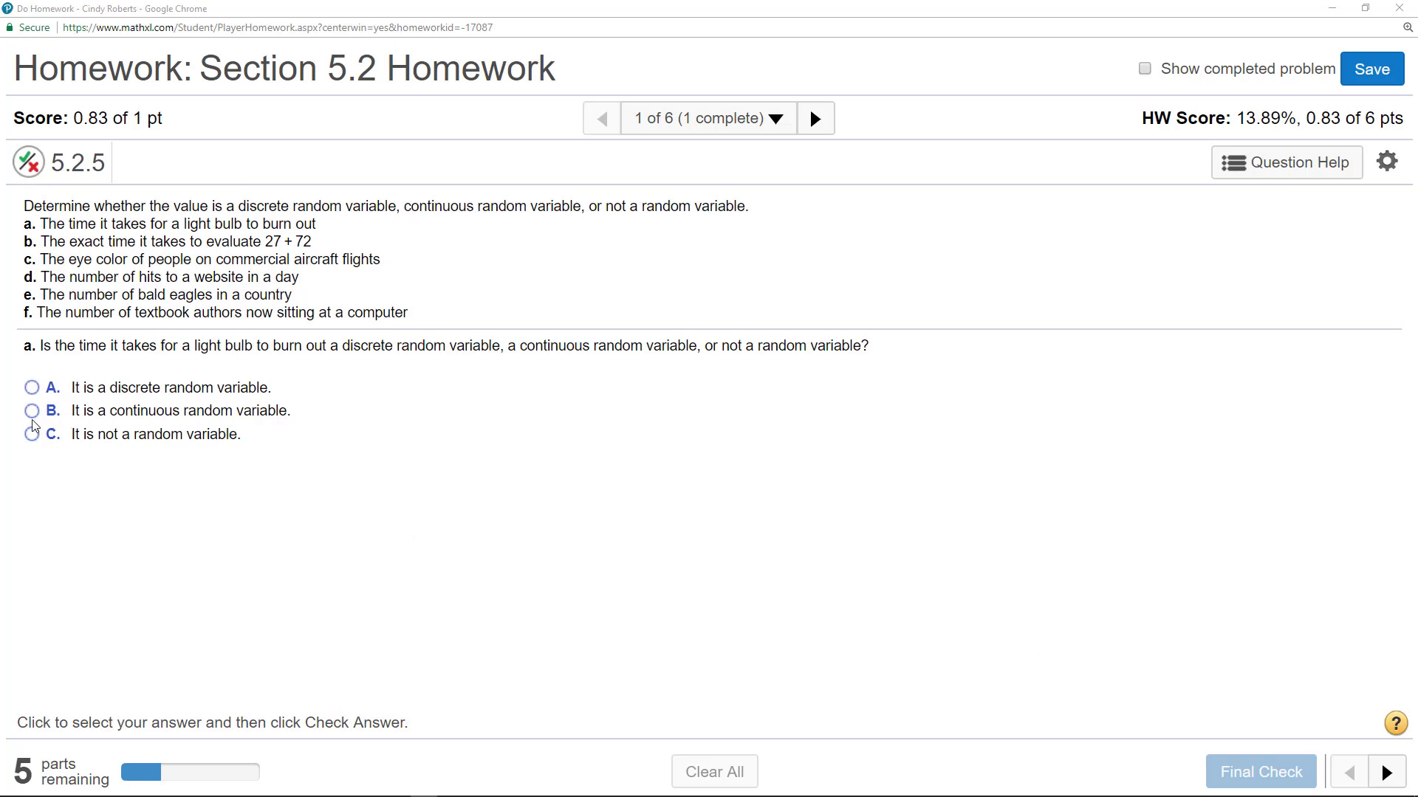
Step: Answer part a (light bulb burnout) and part b (evaluation time) as continuous random variables and check both
left_click(31, 410)
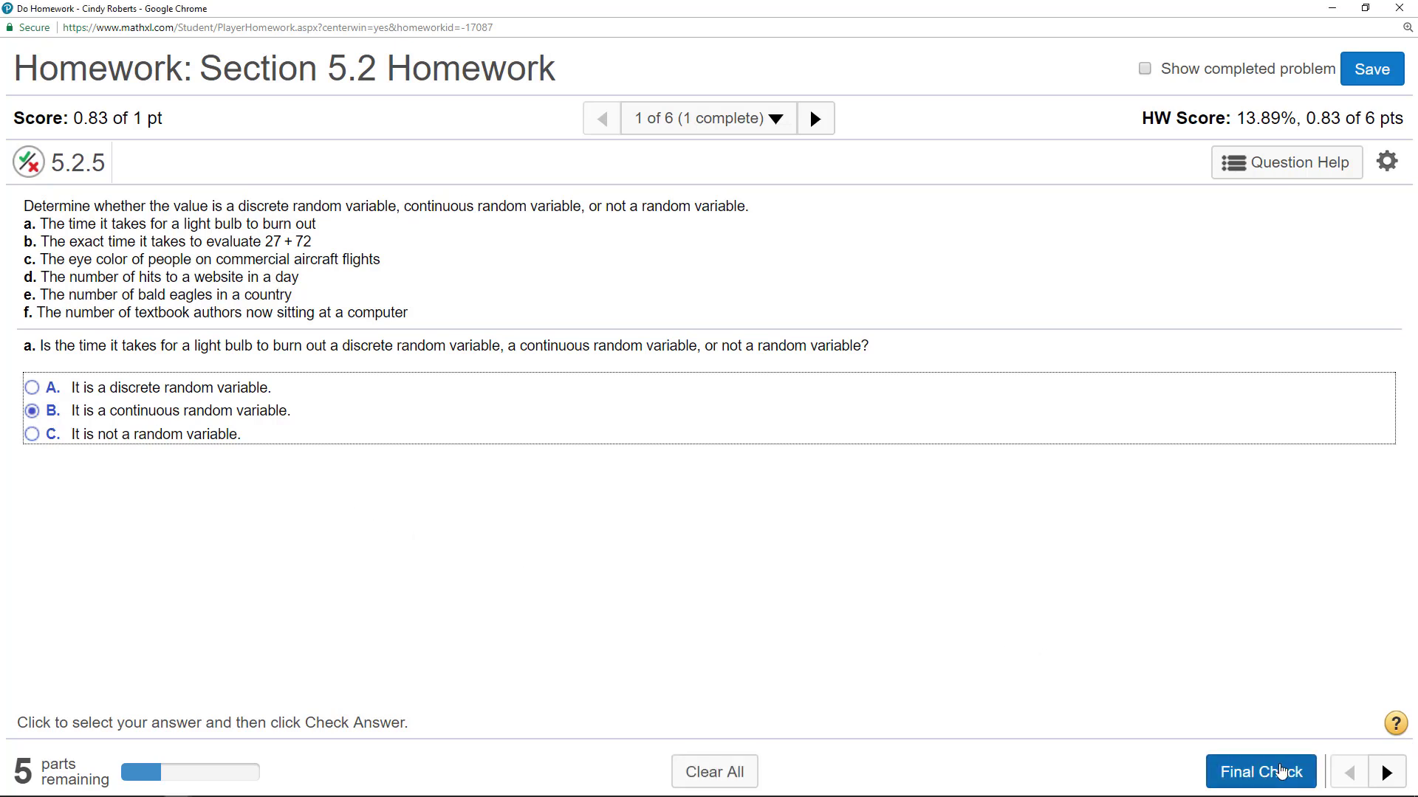
left_click(1259, 771)
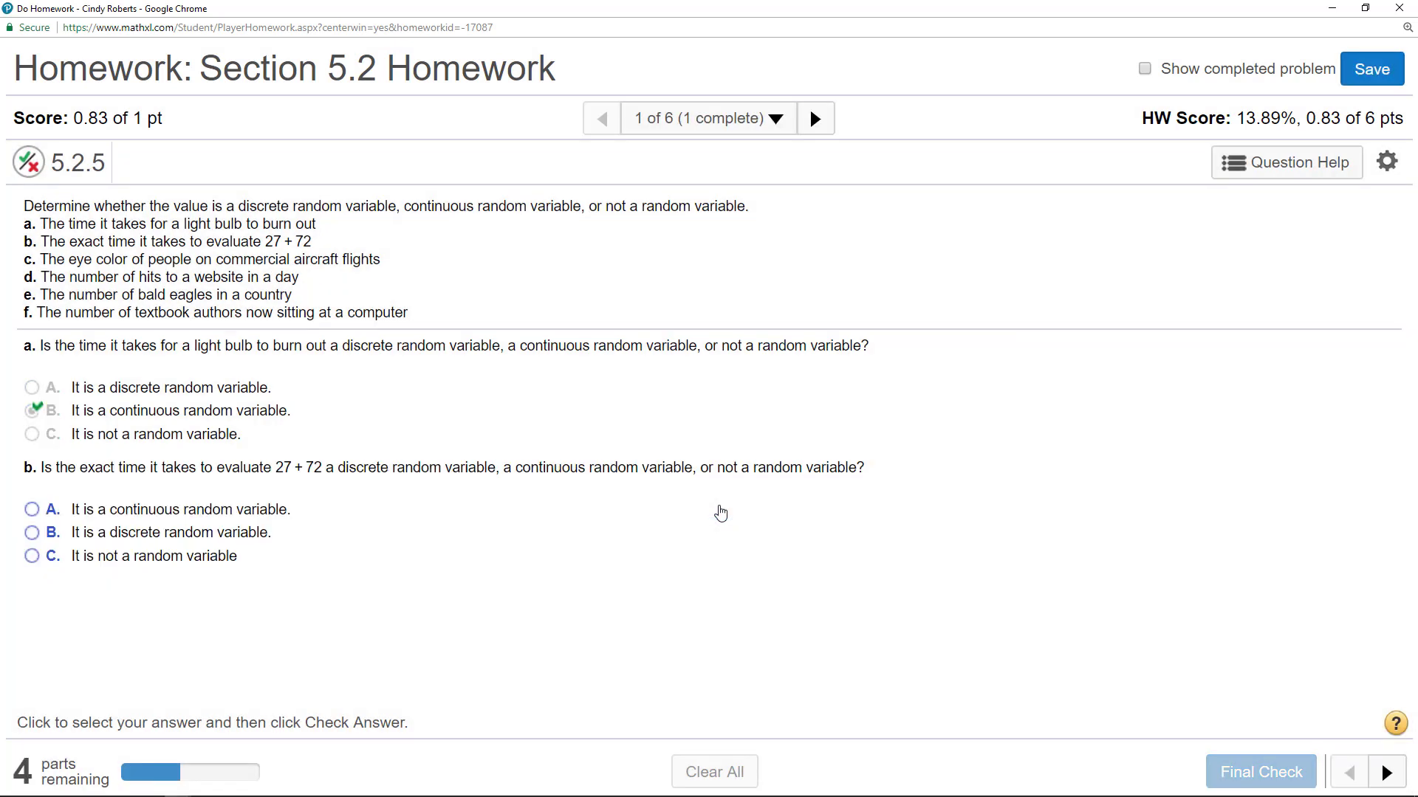
mouse_move(185, 466)
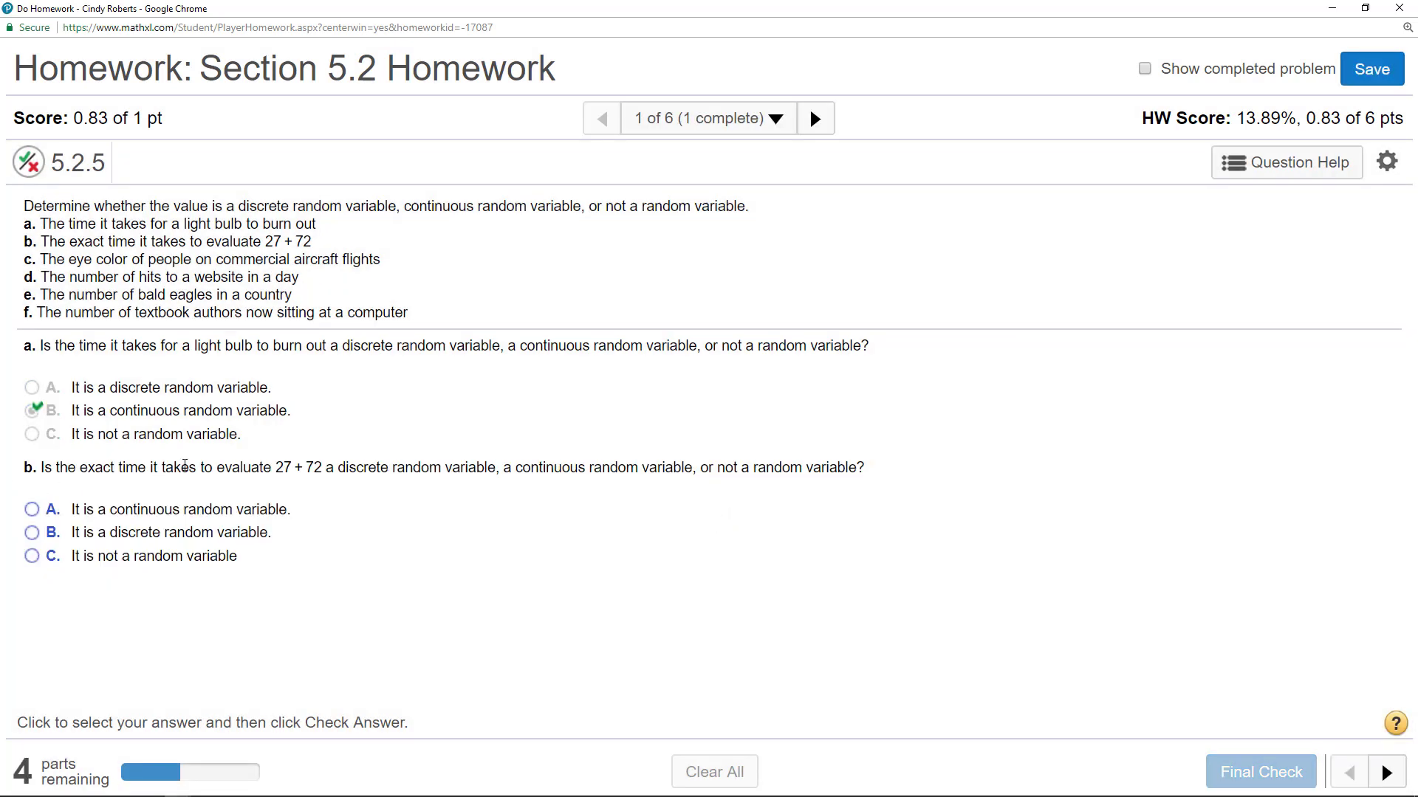
mouse_move(358, 477)
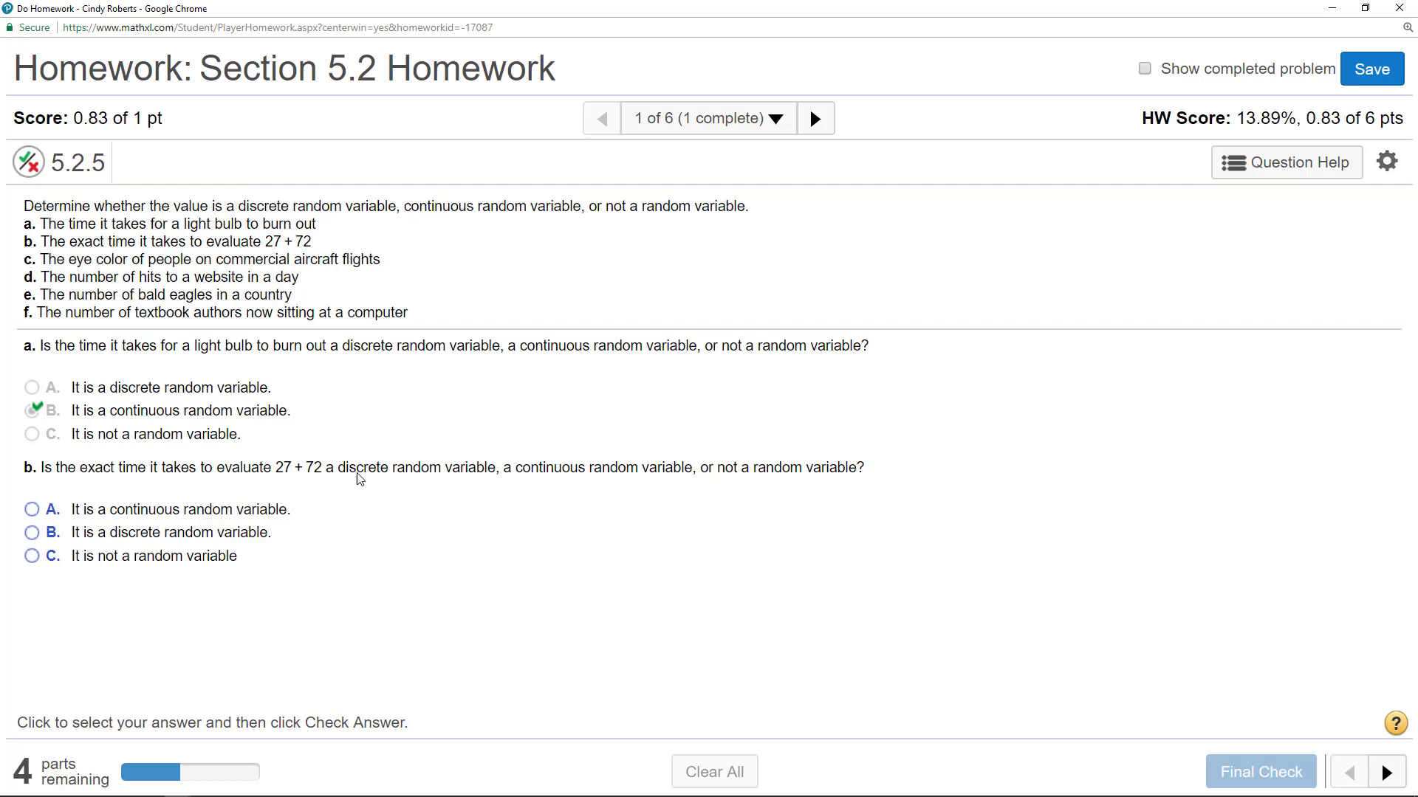
mouse_move(90, 489)
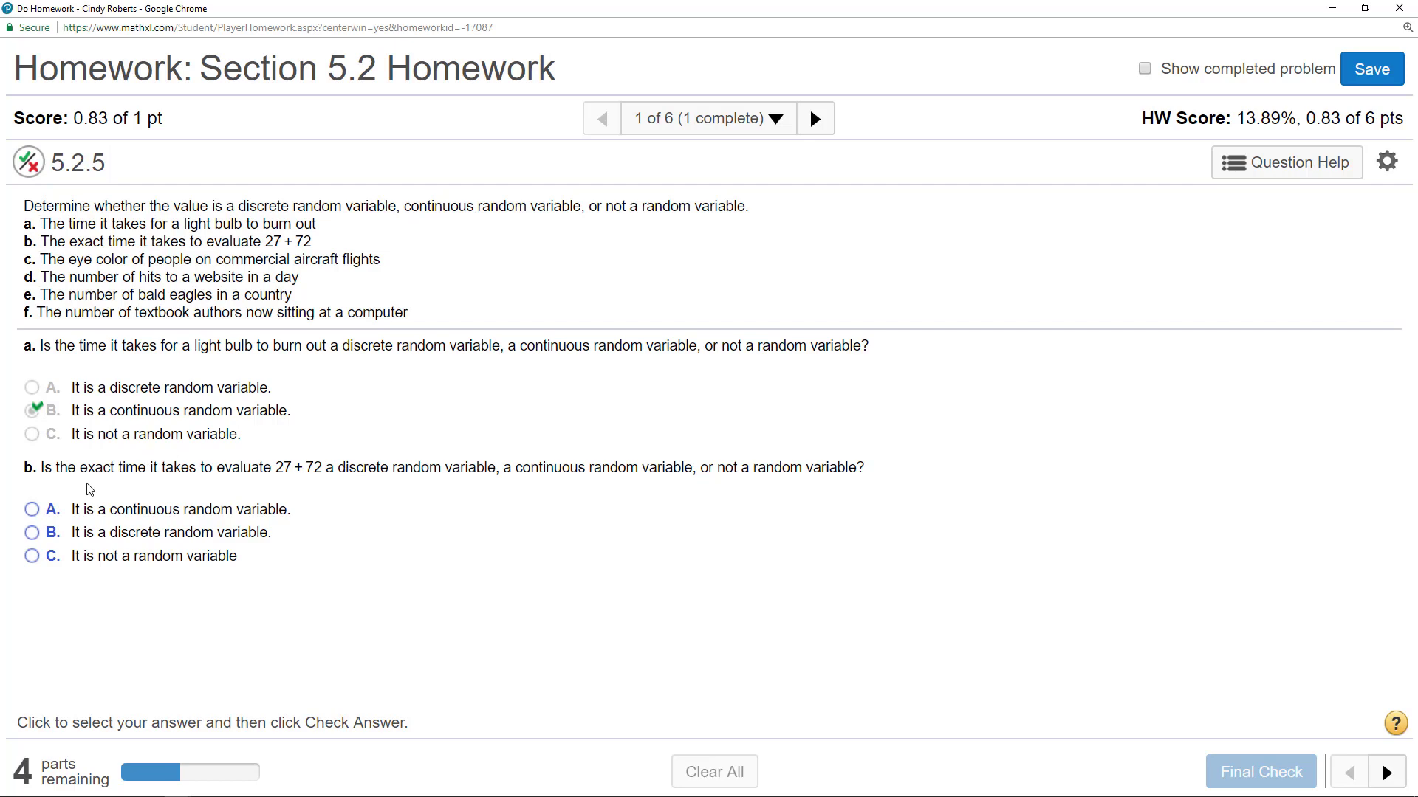
left_click(31, 510)
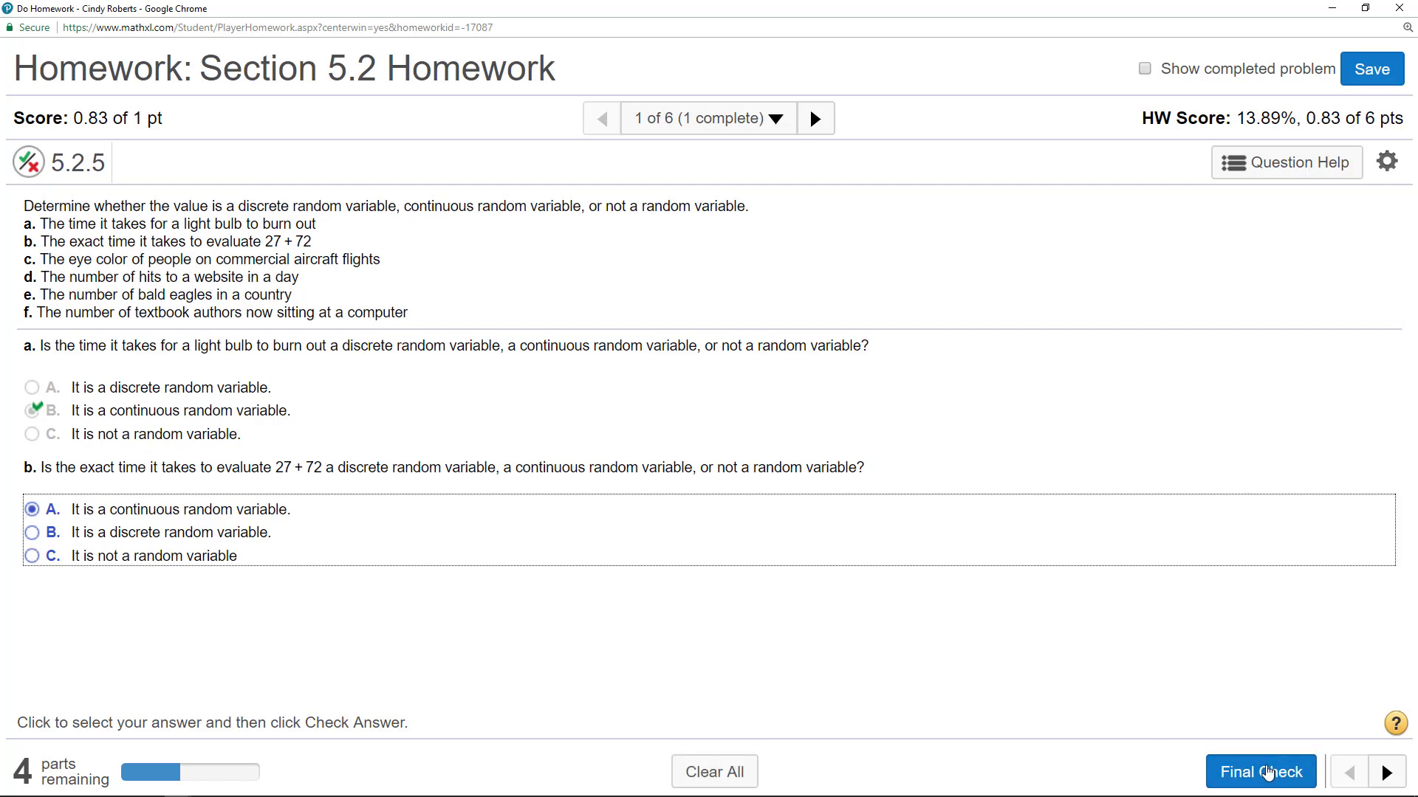
left_click(1260, 771)
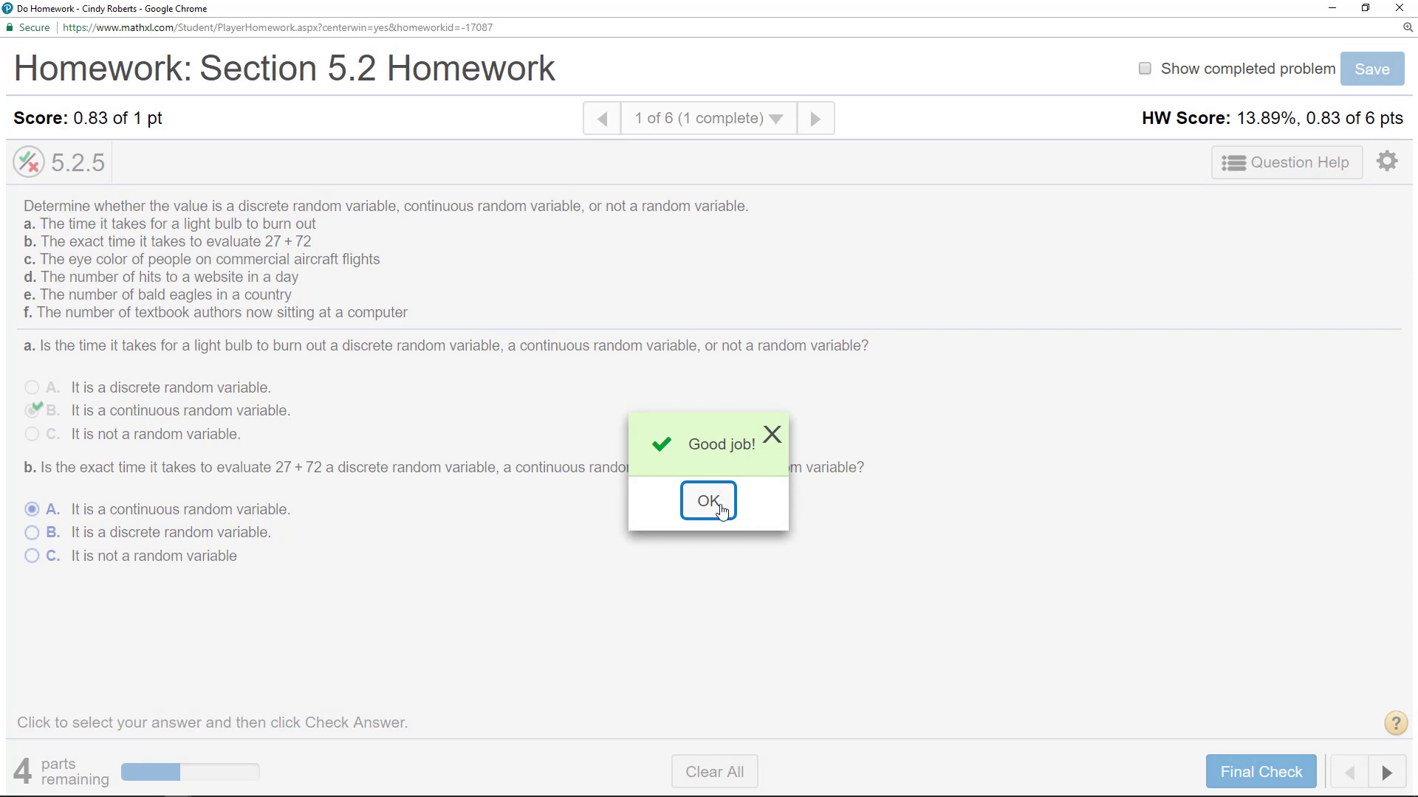
mouse_move(725, 513)
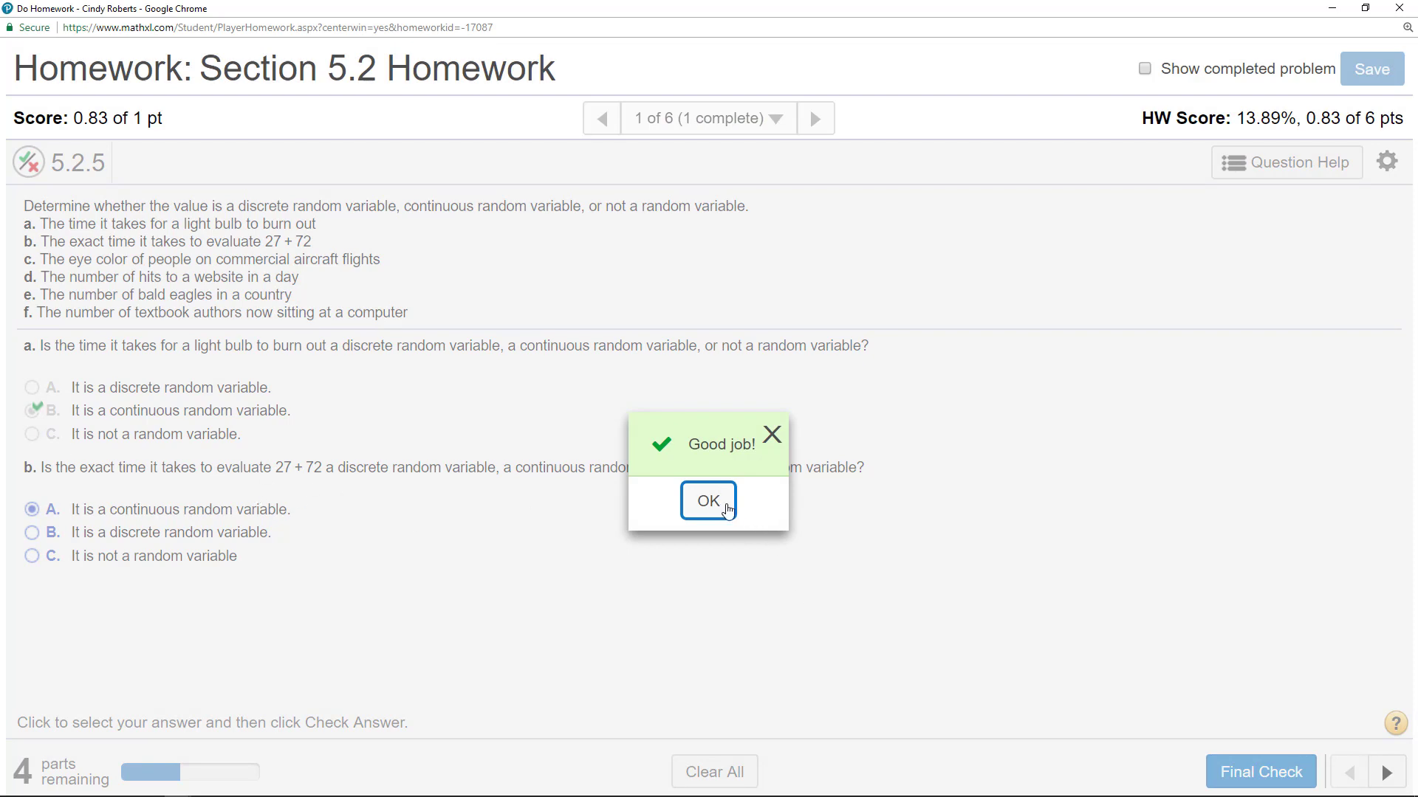
Step: Answer part c (eye color) as not a random variable and check it, dismissing confirmations
left_click(707, 500)
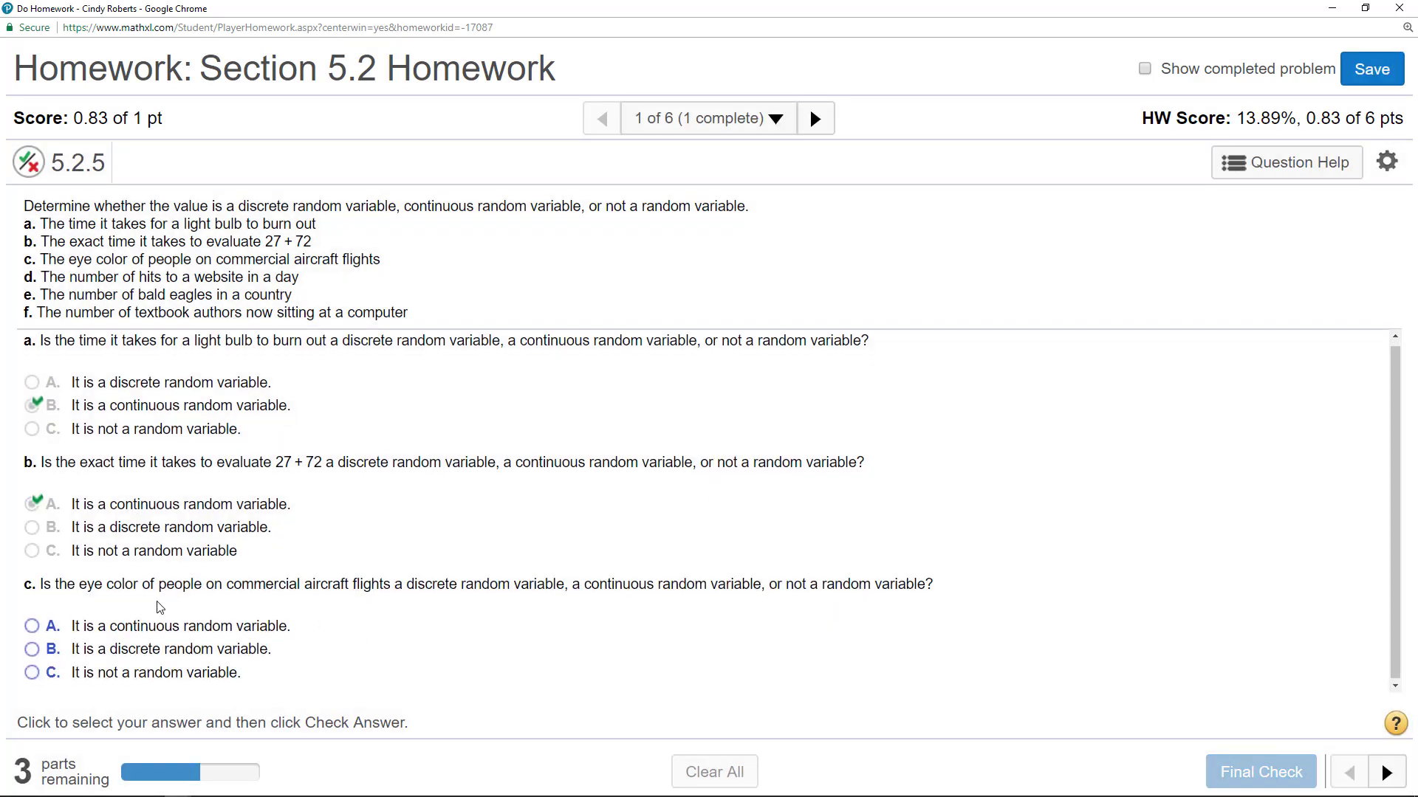
mouse_move(401, 615)
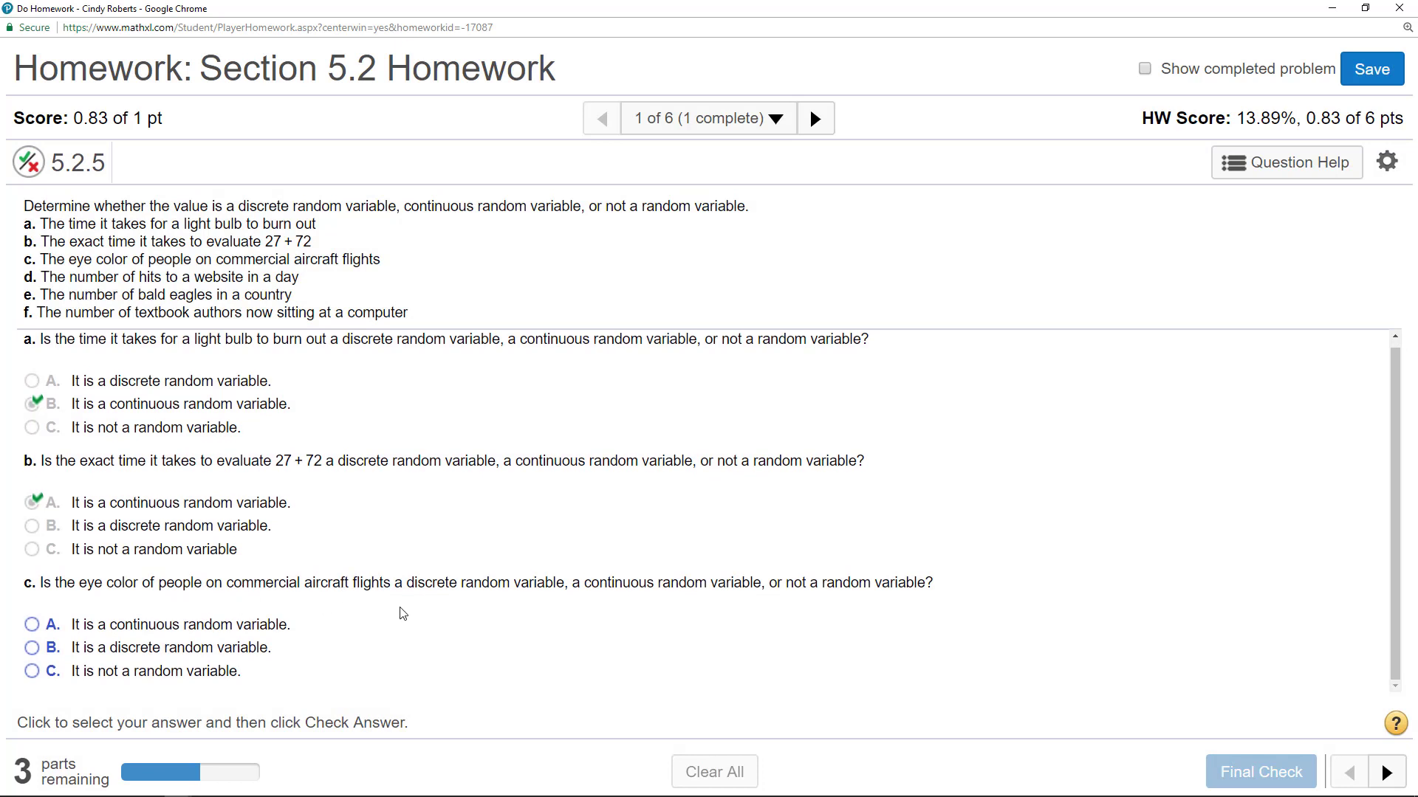
mouse_move(328, 602)
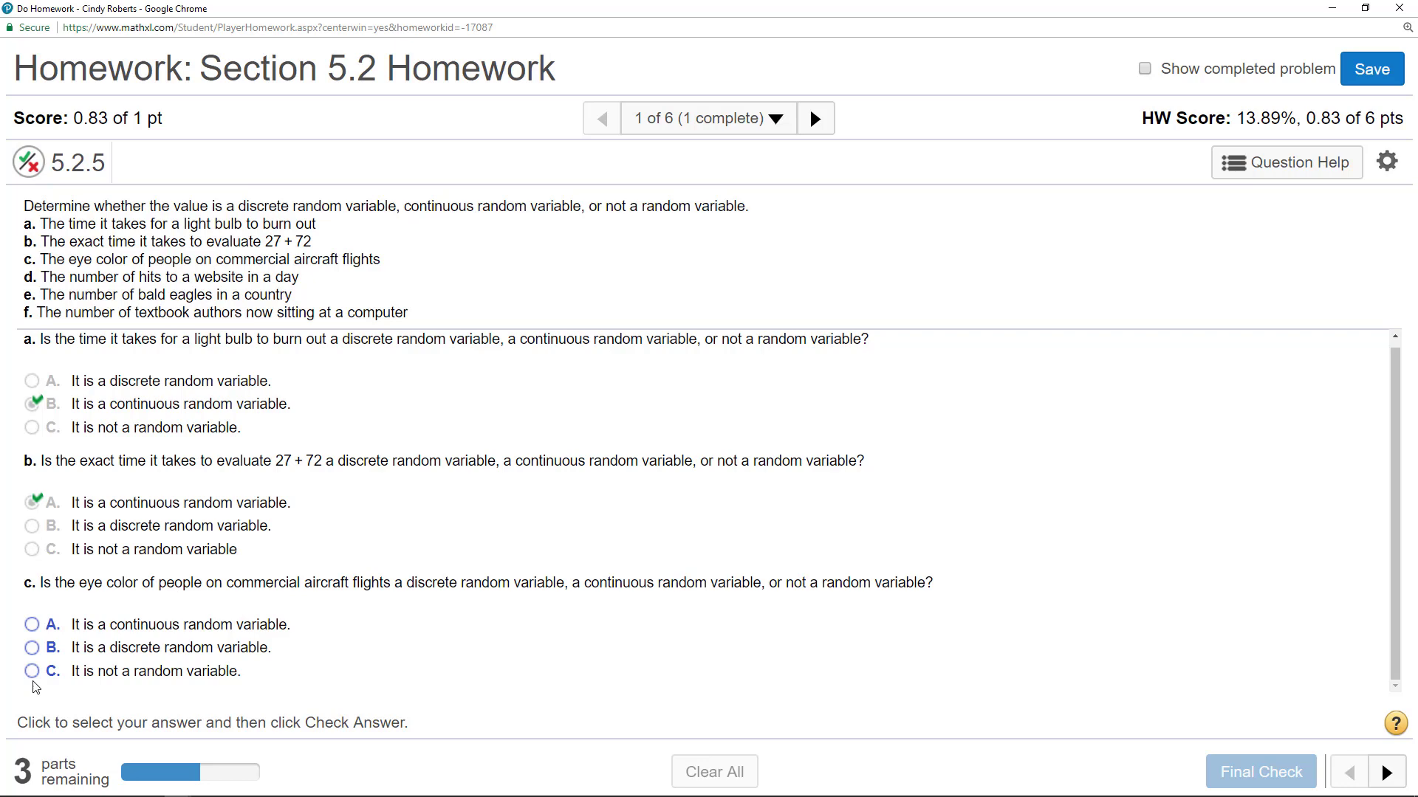
left_click(31, 671)
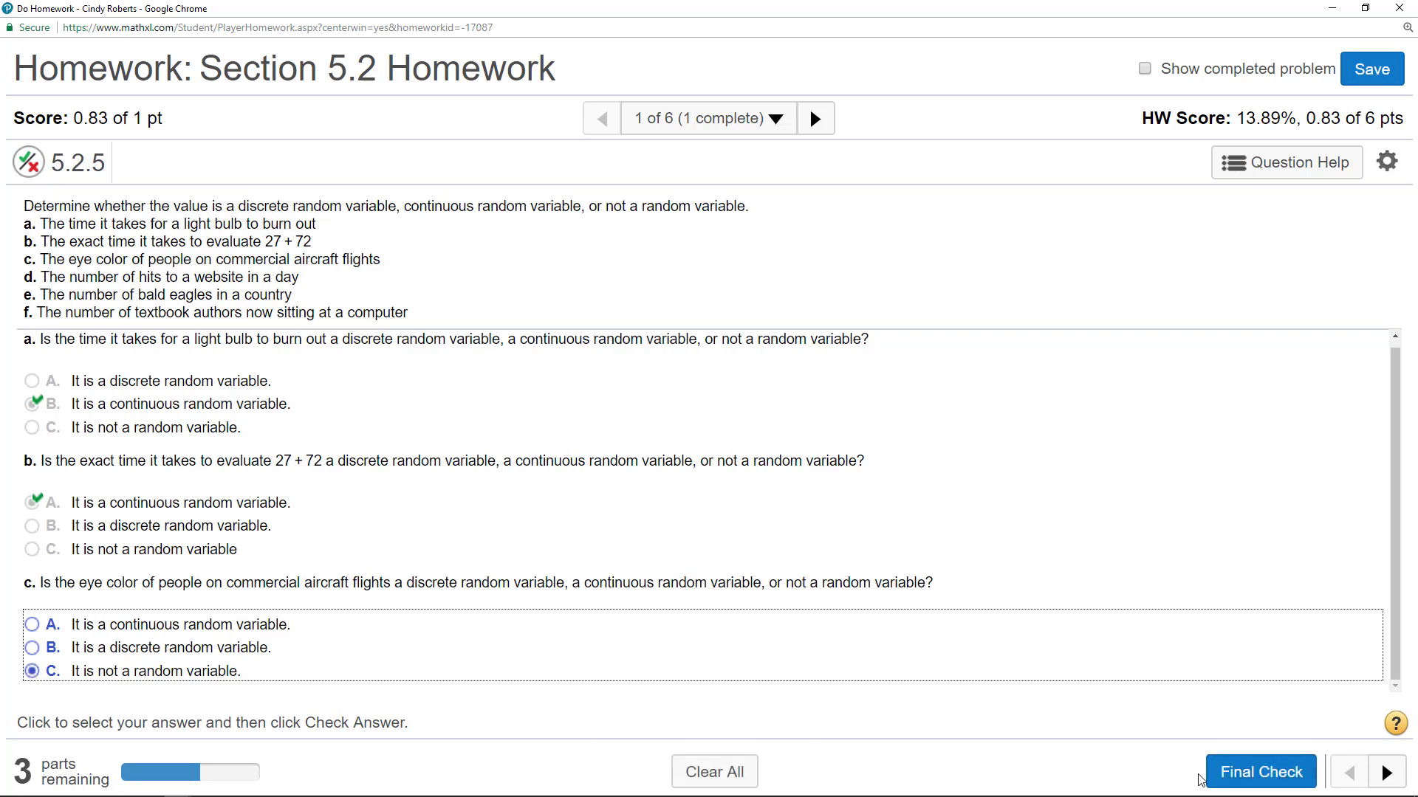
left_click(1260, 771)
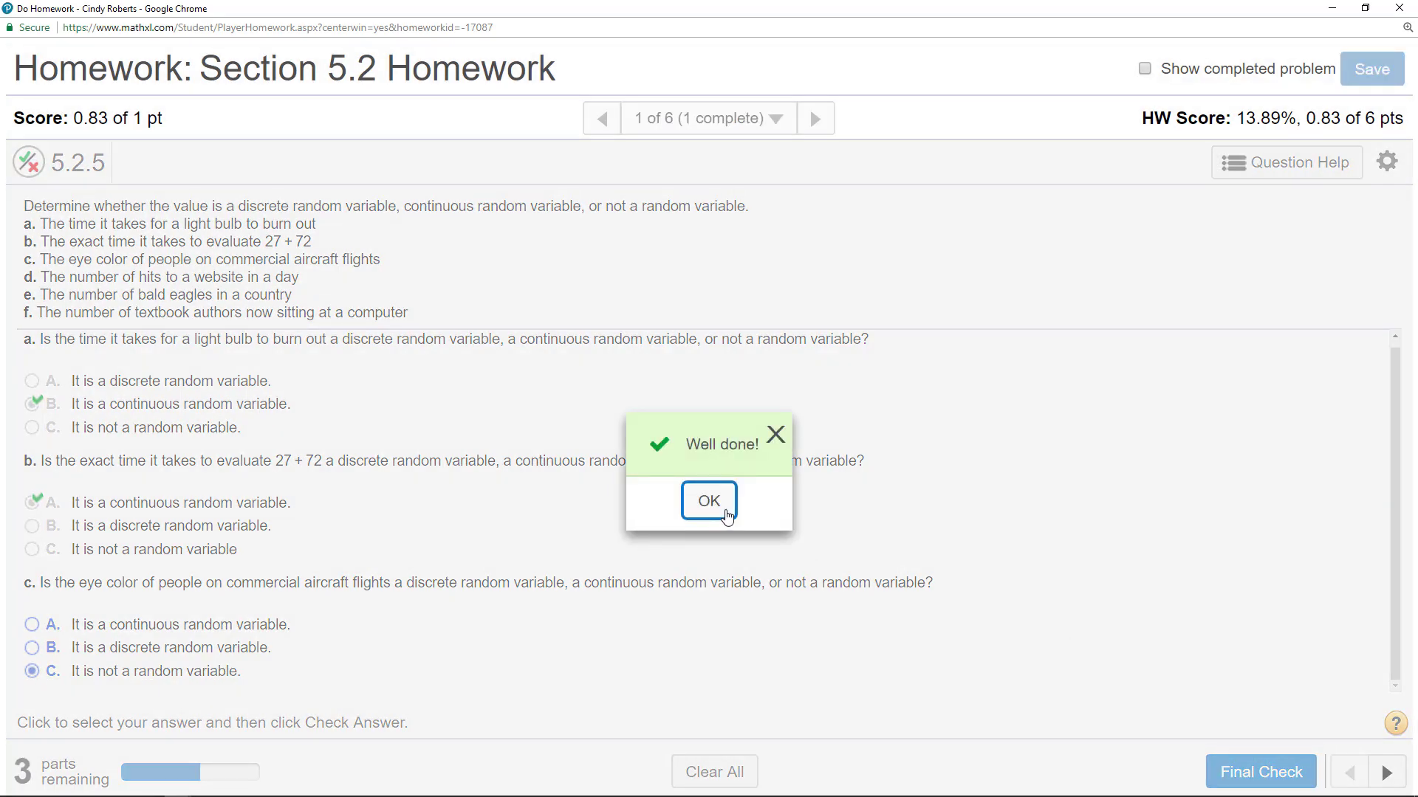
left_click(708, 501)
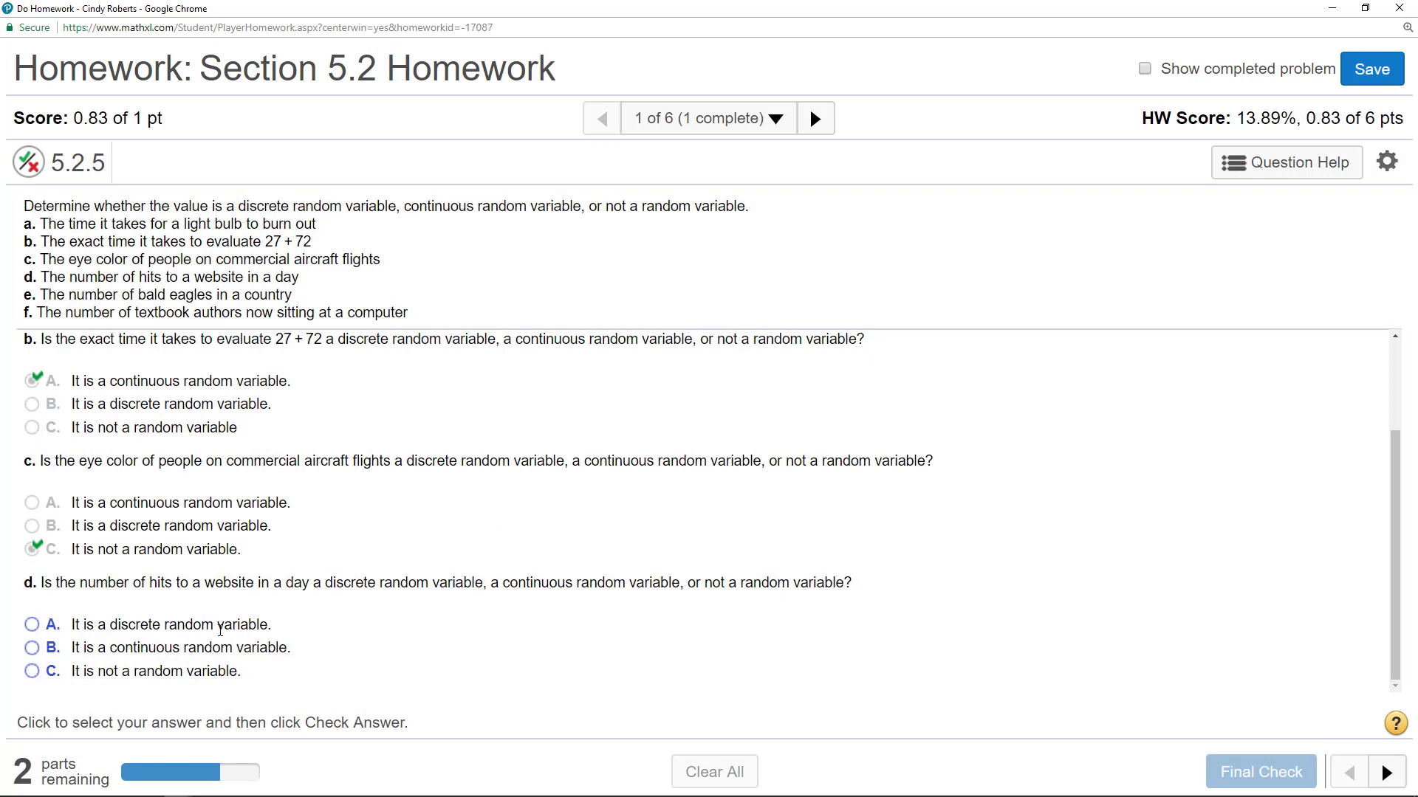
mouse_move(709, 587)
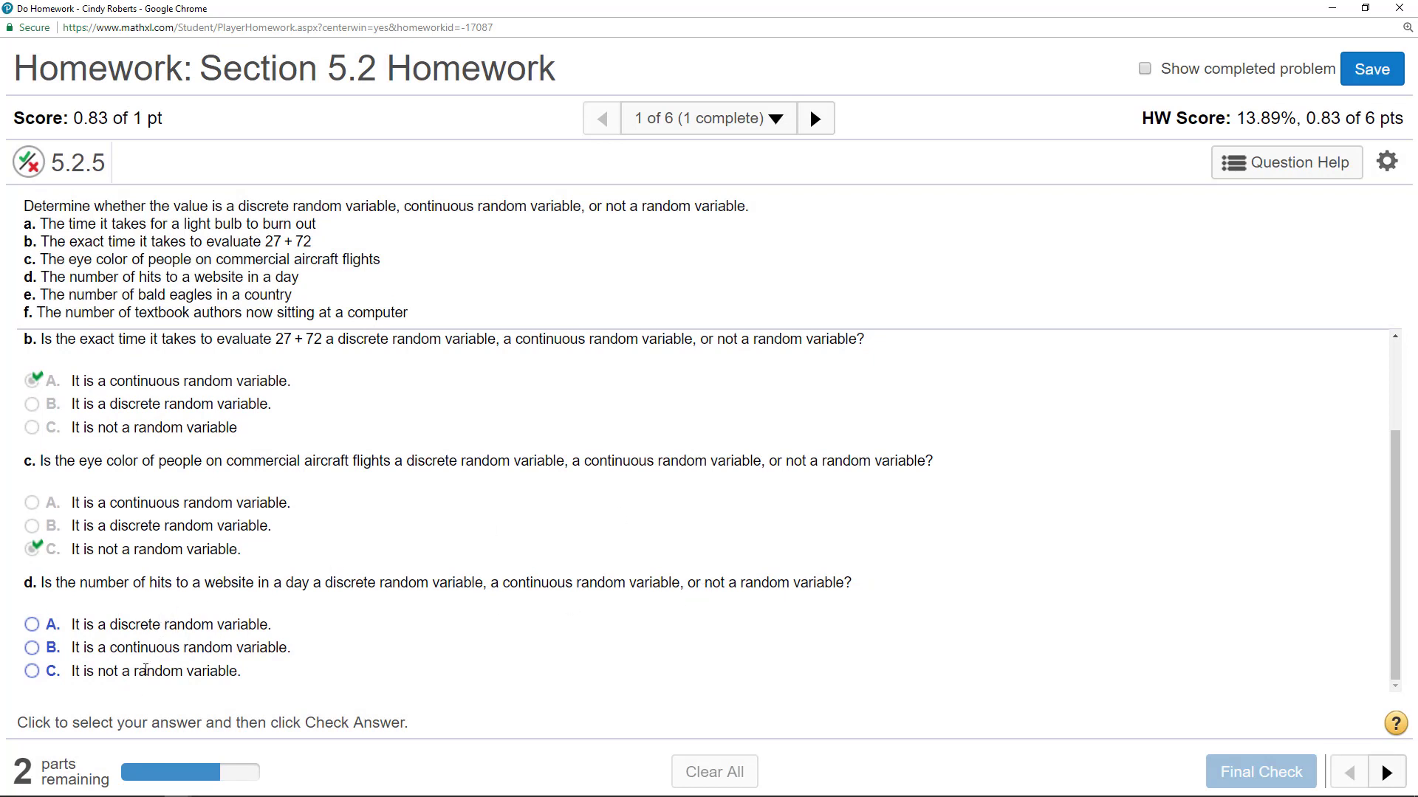
Step: Answer part d (website hits) and part e (bald eagle count) as discrete random variables
left_click(32, 624)
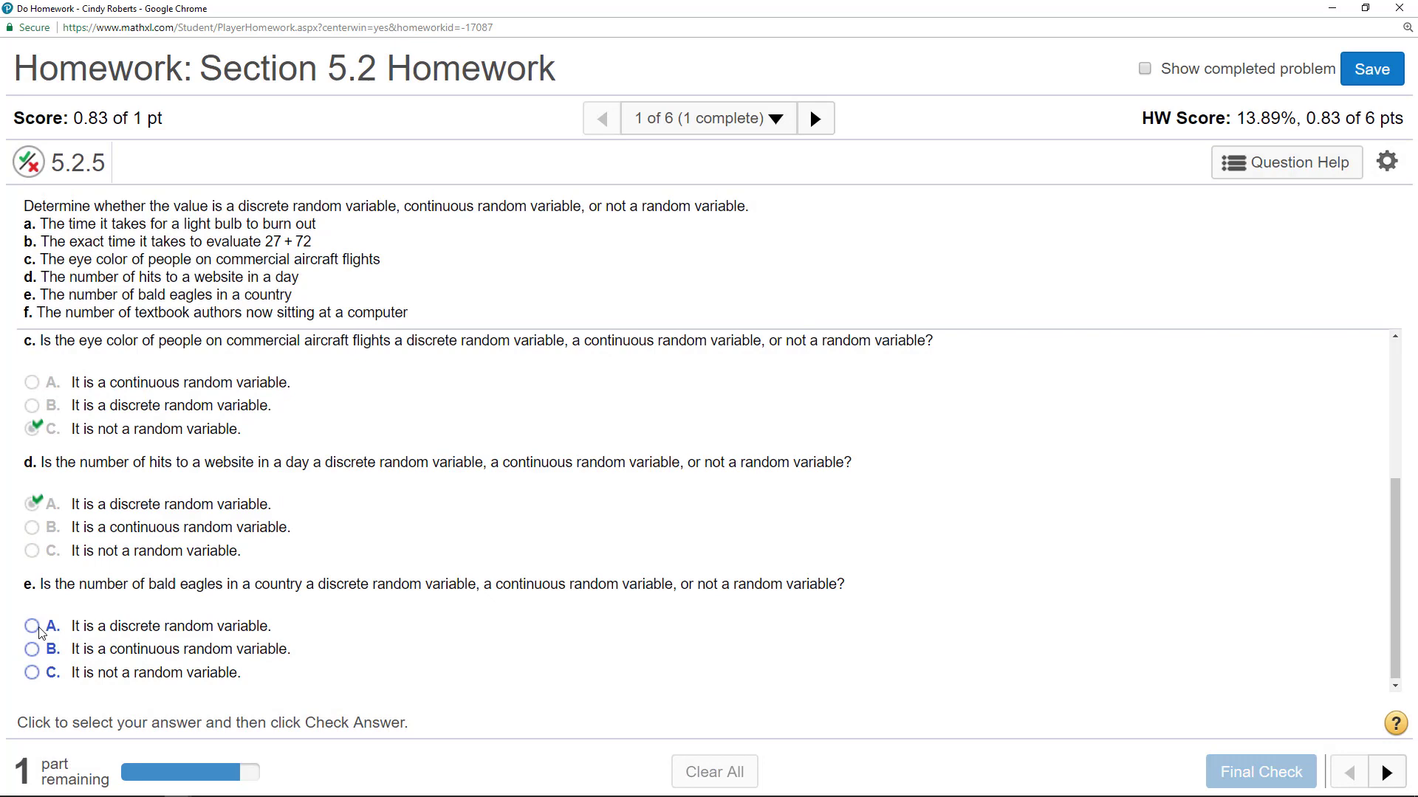
left_click(31, 626)
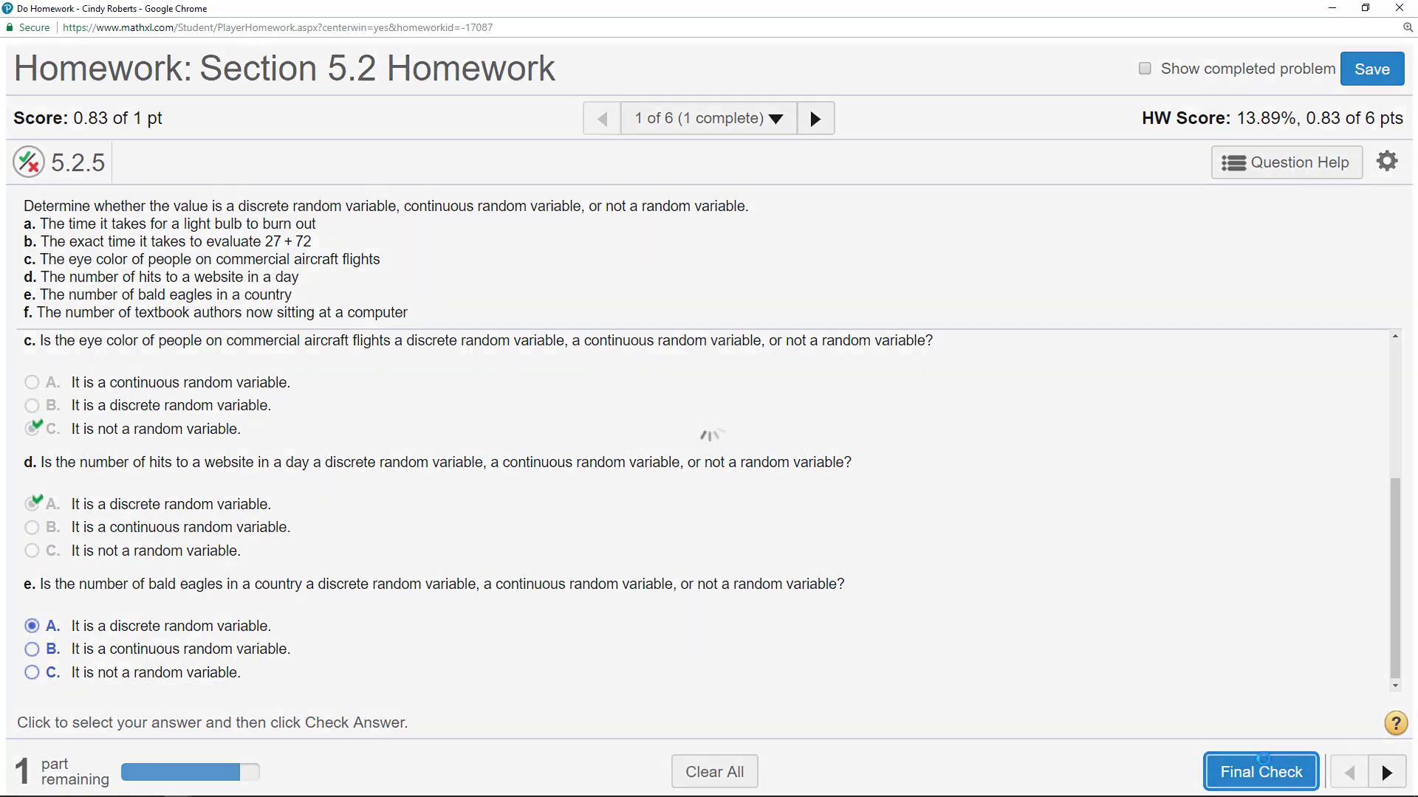
scroll("down", 3)
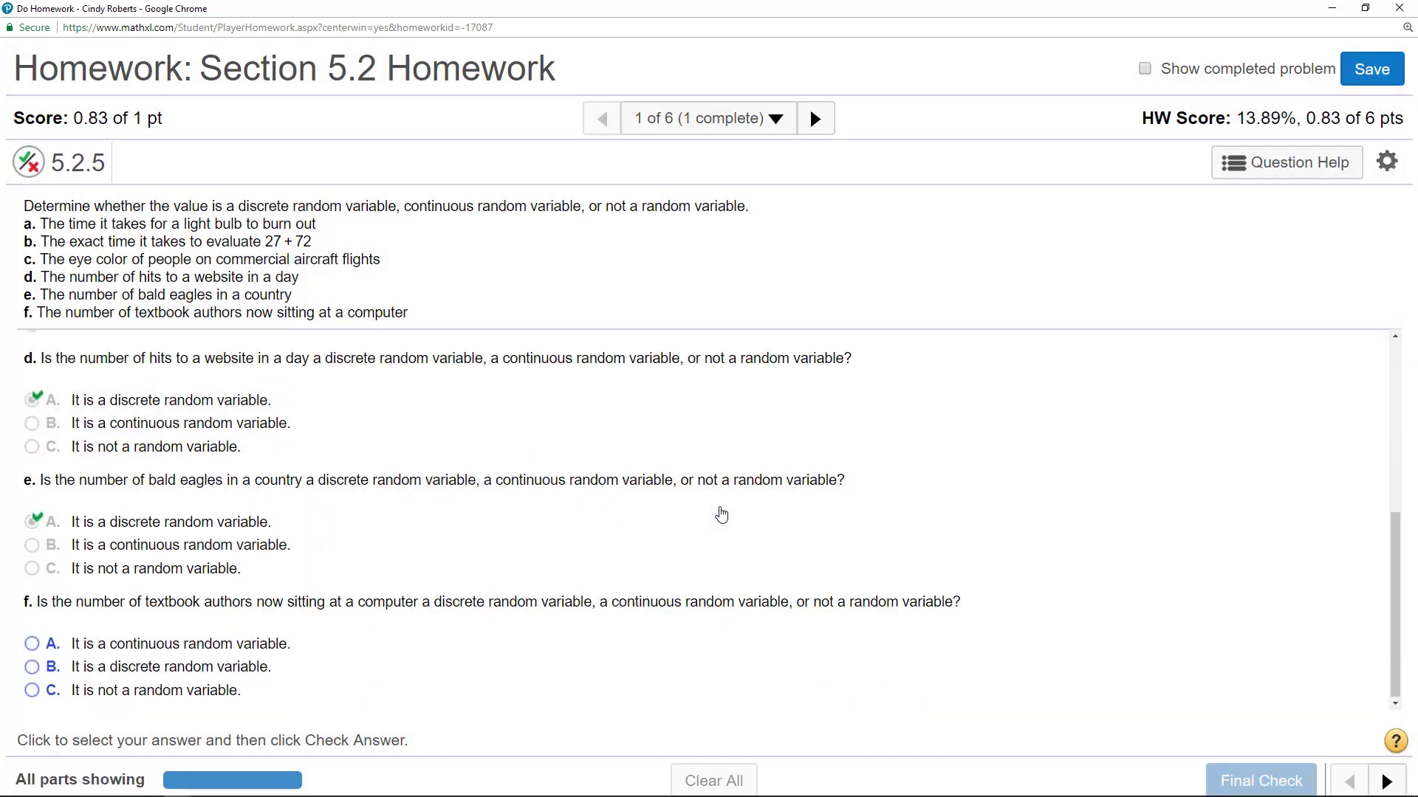
mouse_move(99, 629)
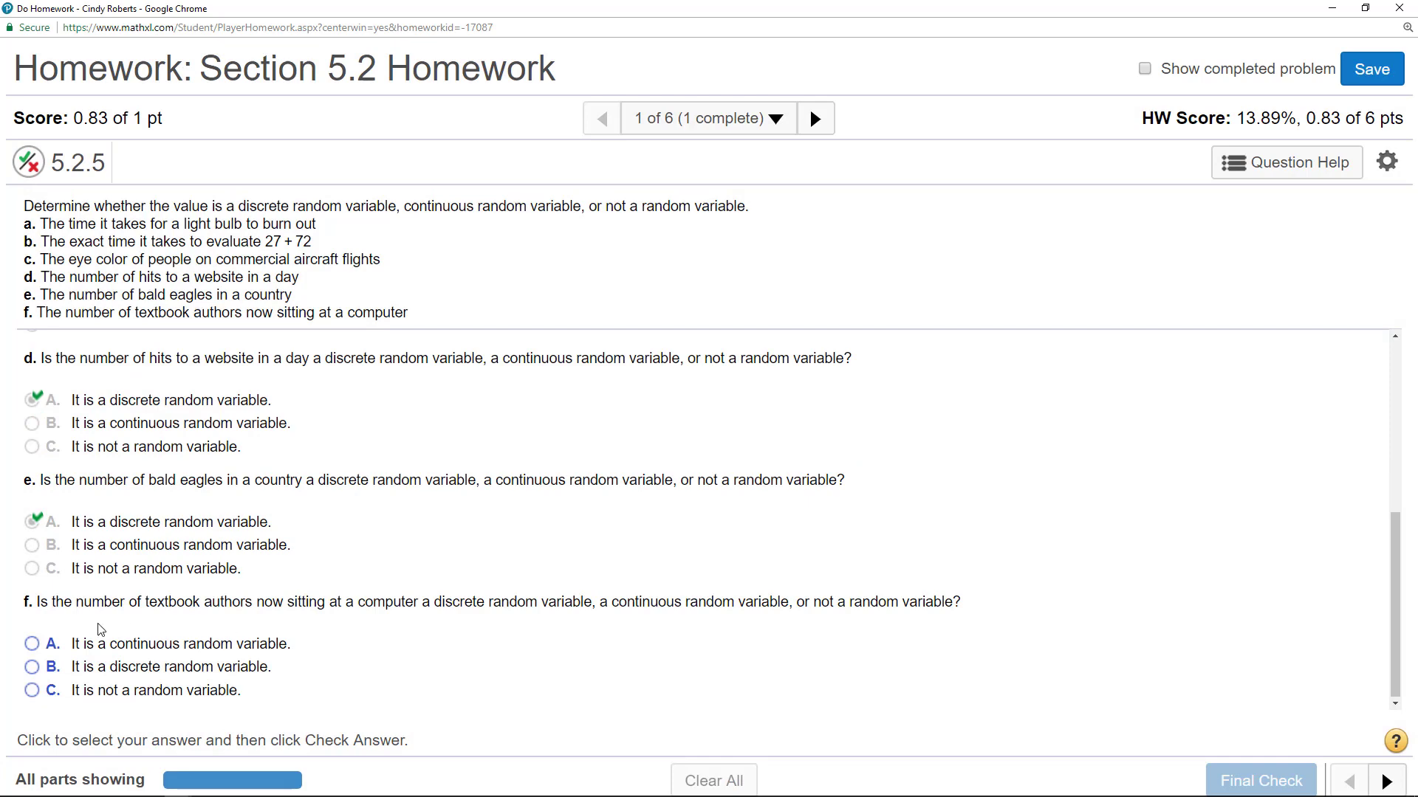
Step: Answer part f (textbook authors at computers) as a discrete random variable and check it
left_click(33, 667)
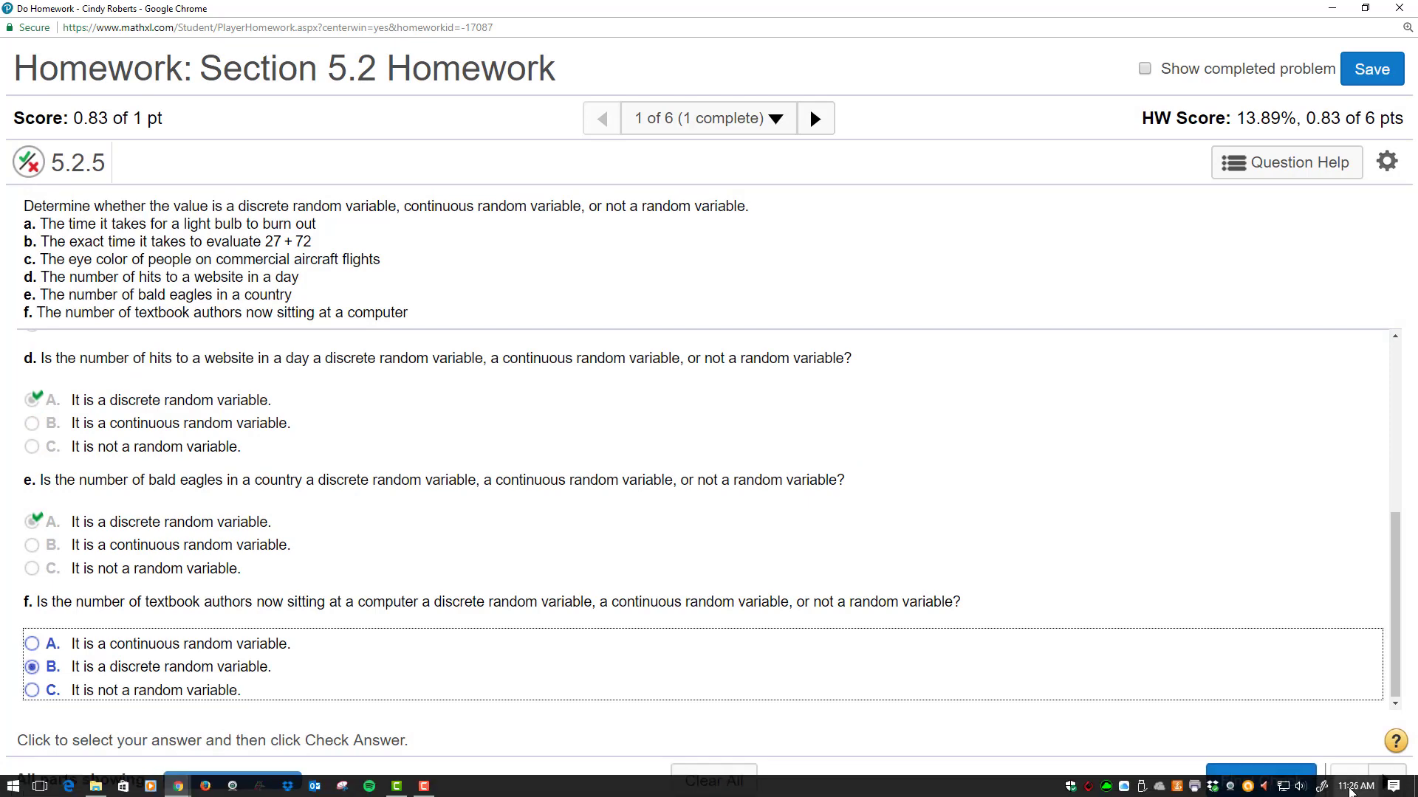
left_click(1260, 780)
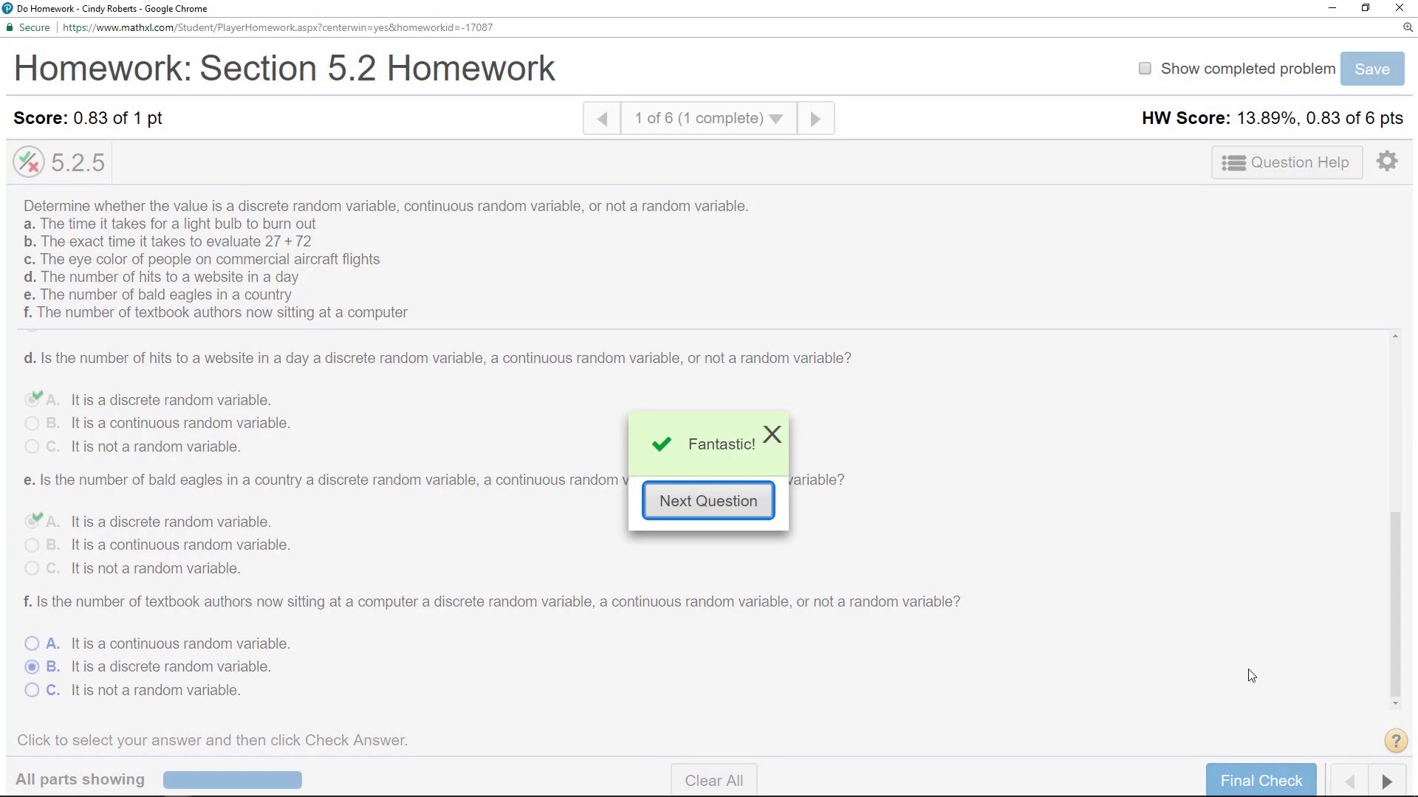
mouse_move(771, 435)
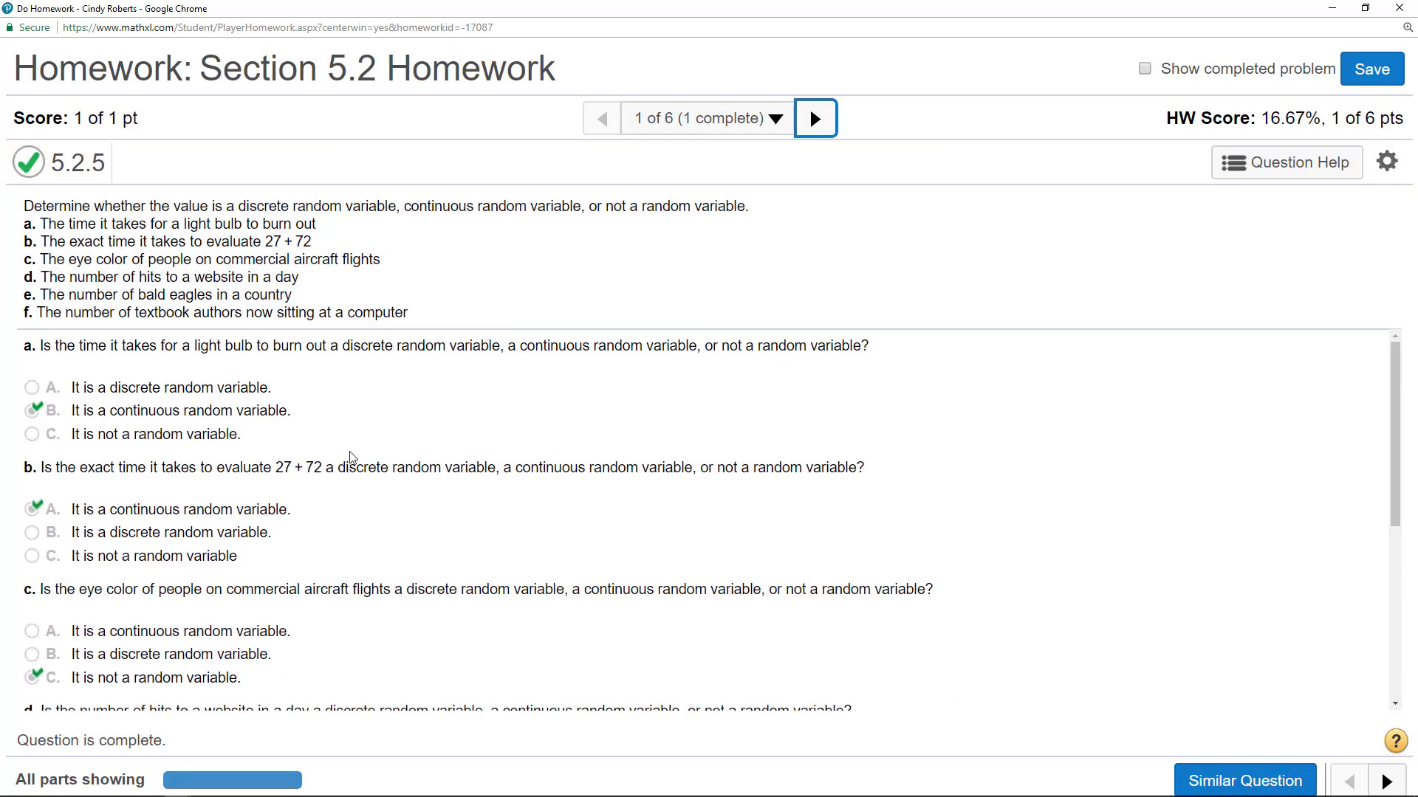
mouse_move(414, 433)
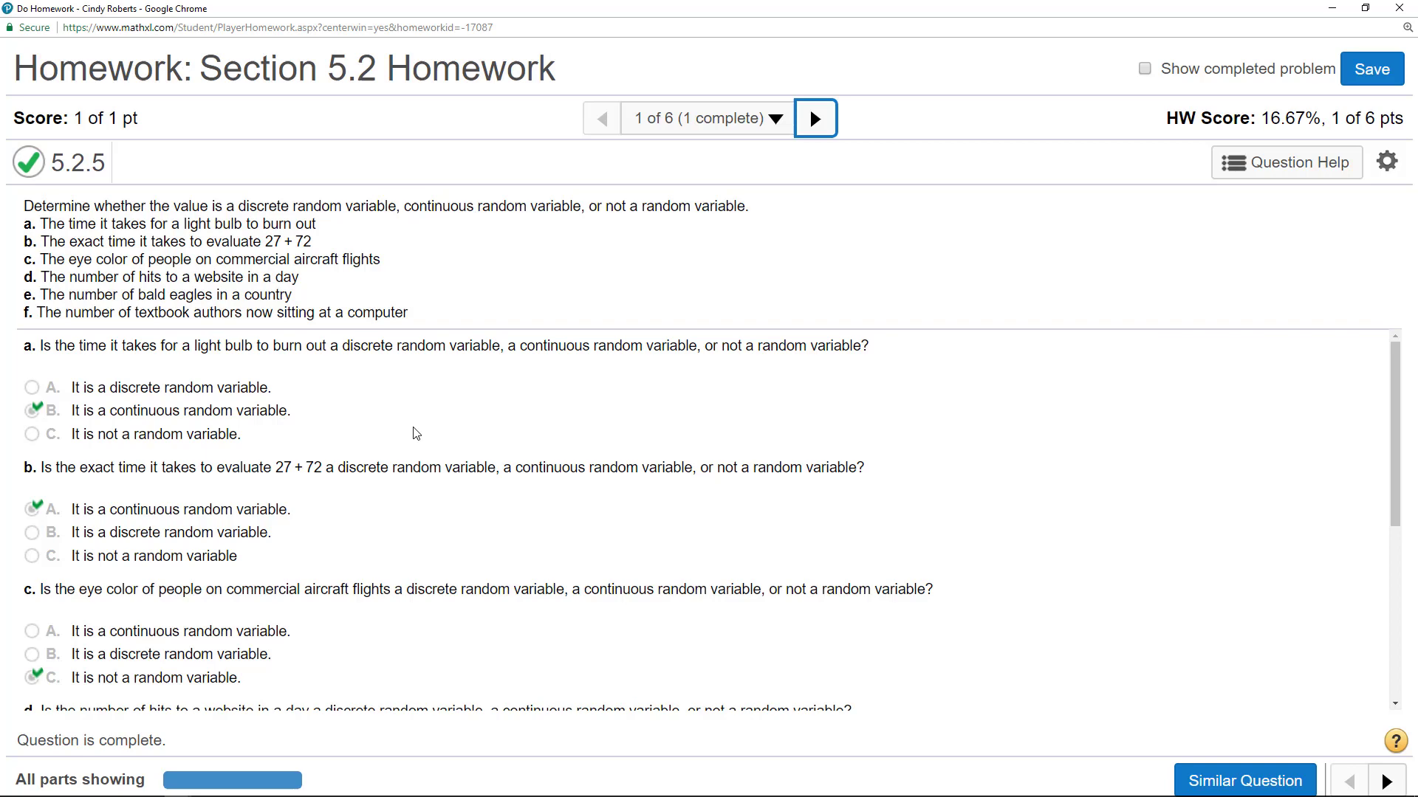
mouse_move(384, 381)
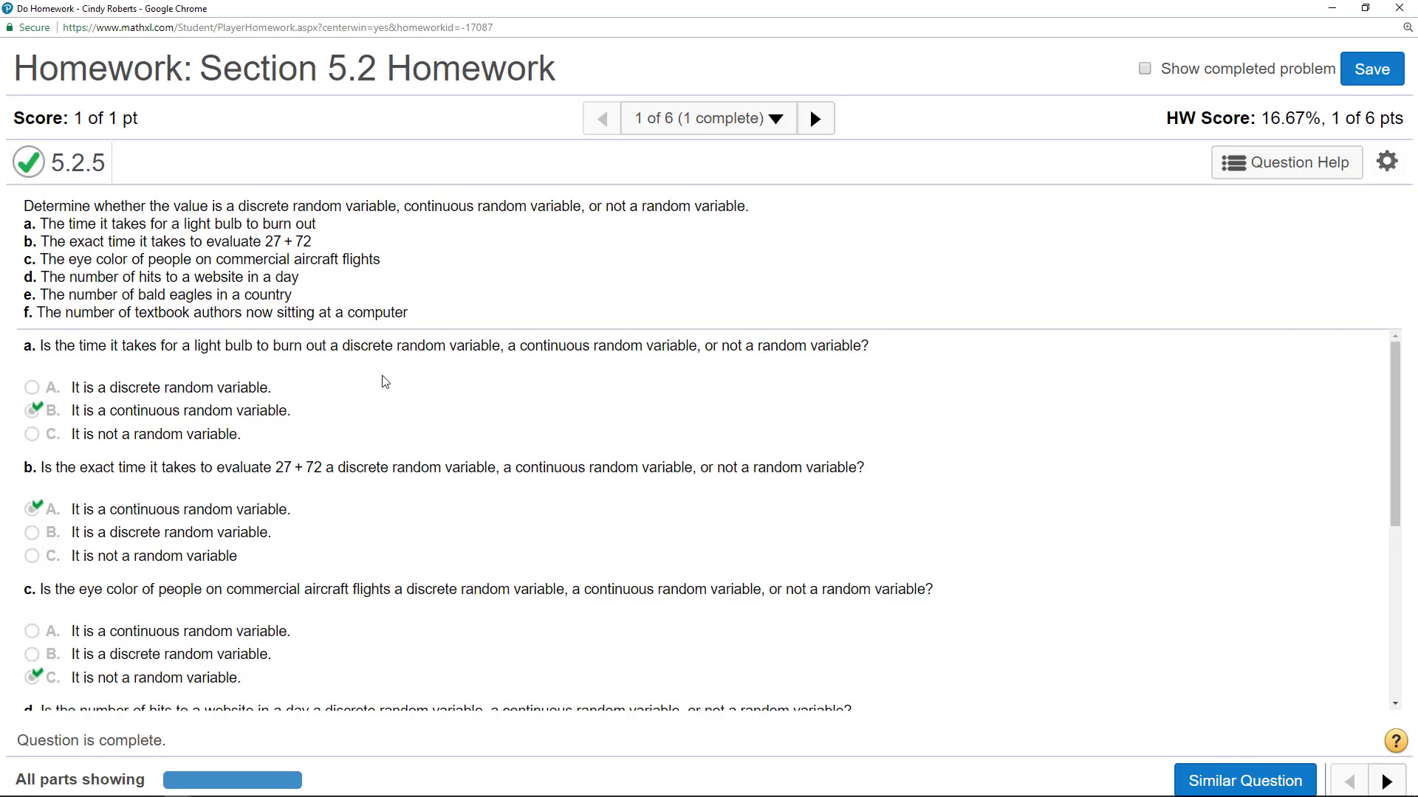
scroll("down", 3)
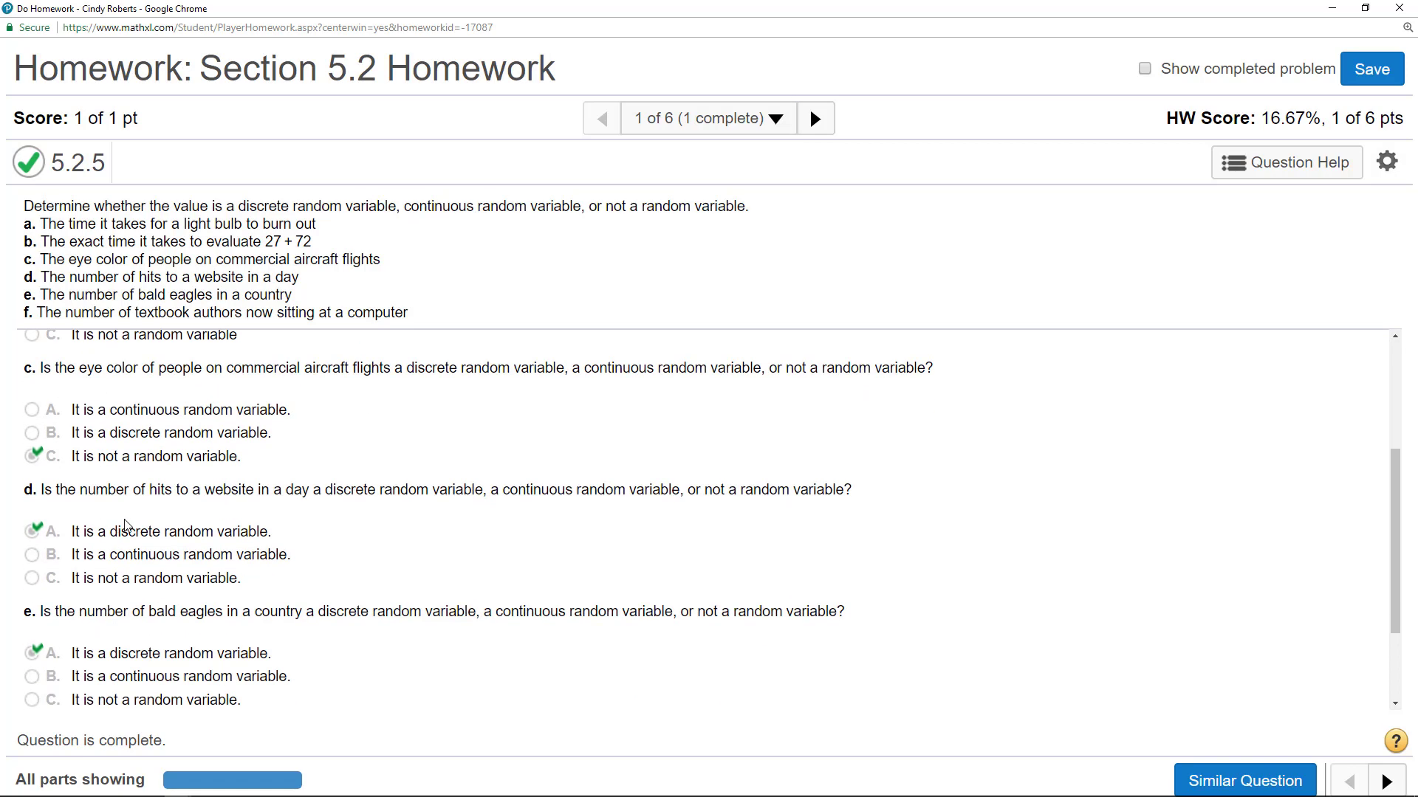
scroll("down", 3)
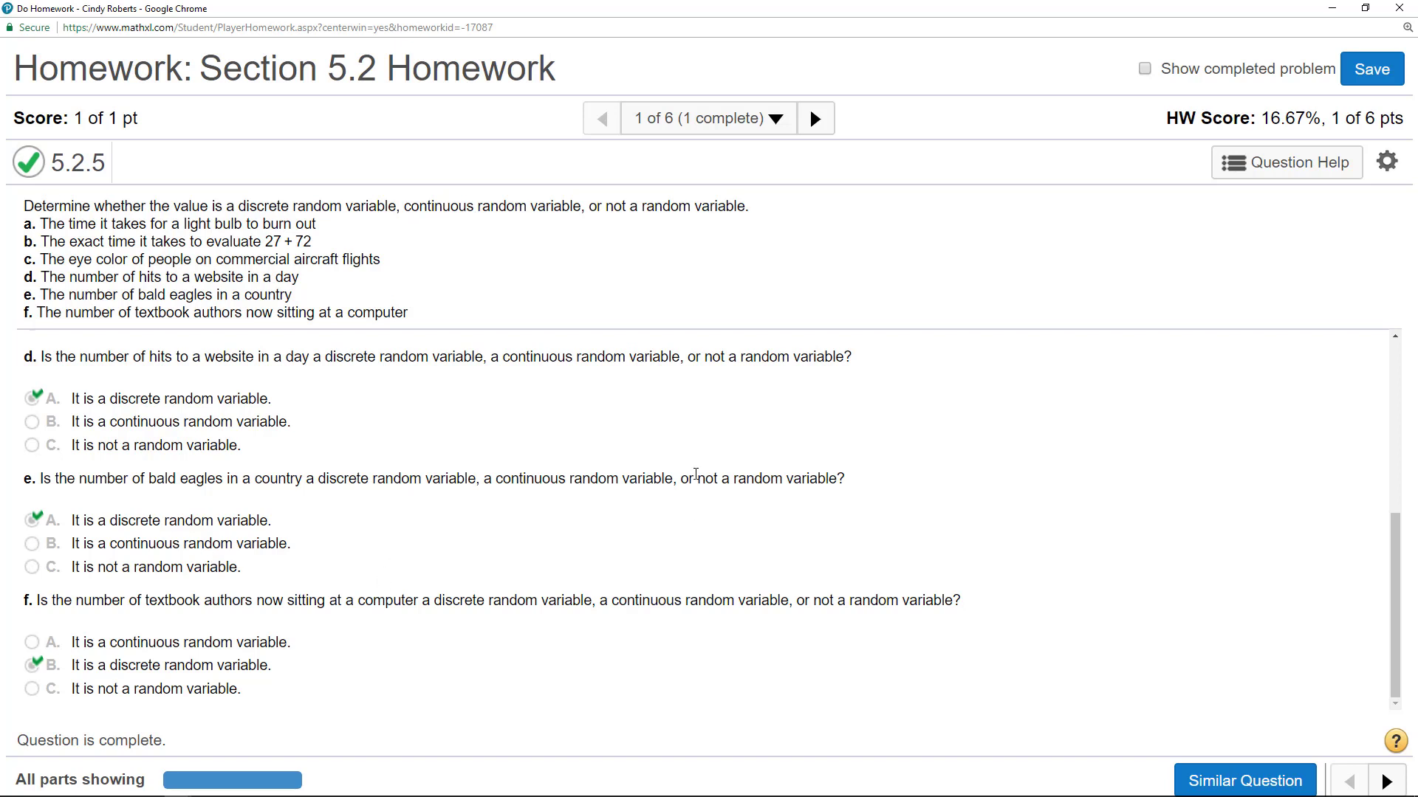
mouse_move(696, 473)
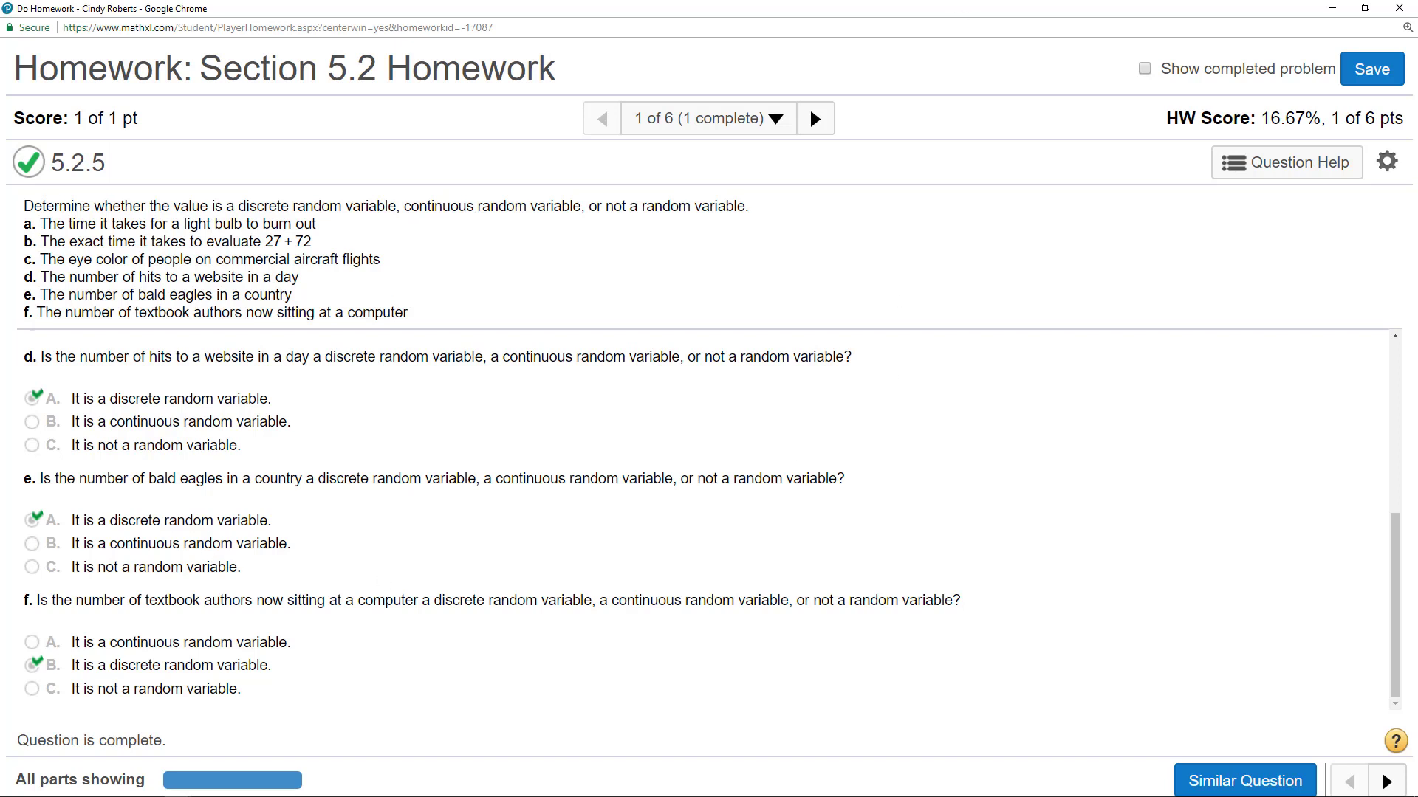